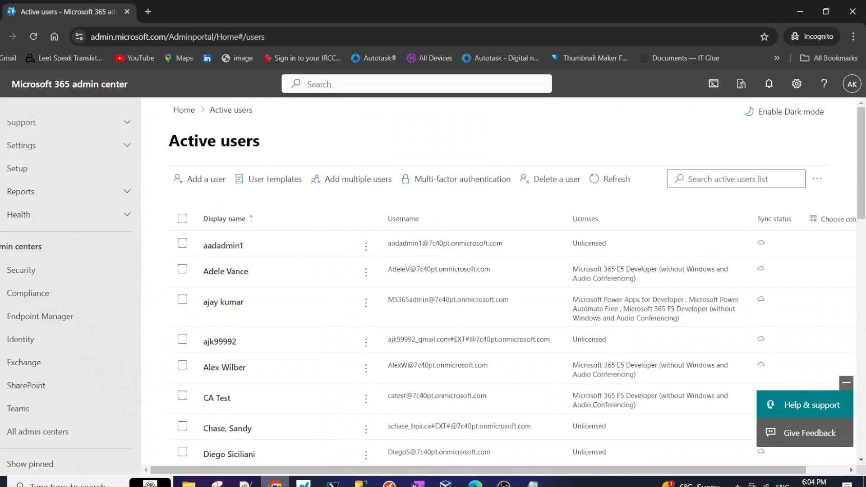
Open the Microsoft Entra identity admin center from the Admin centers navigation.
left_click(852, 84)
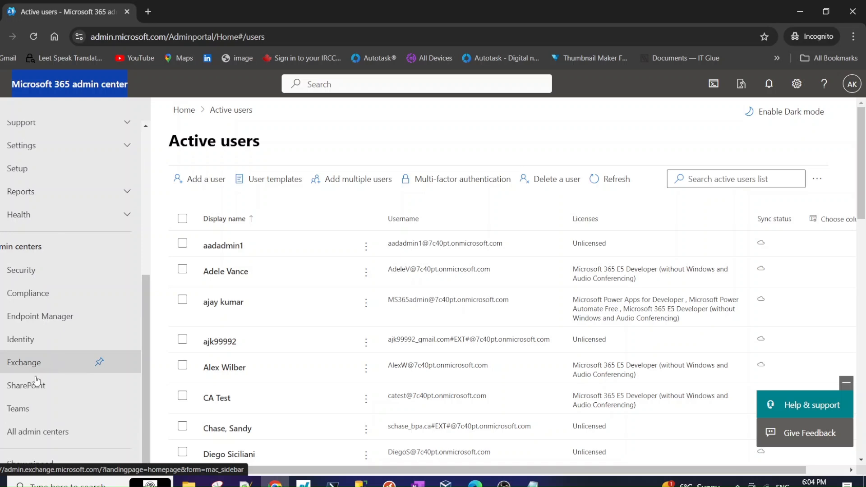
mouse_move(39, 339)
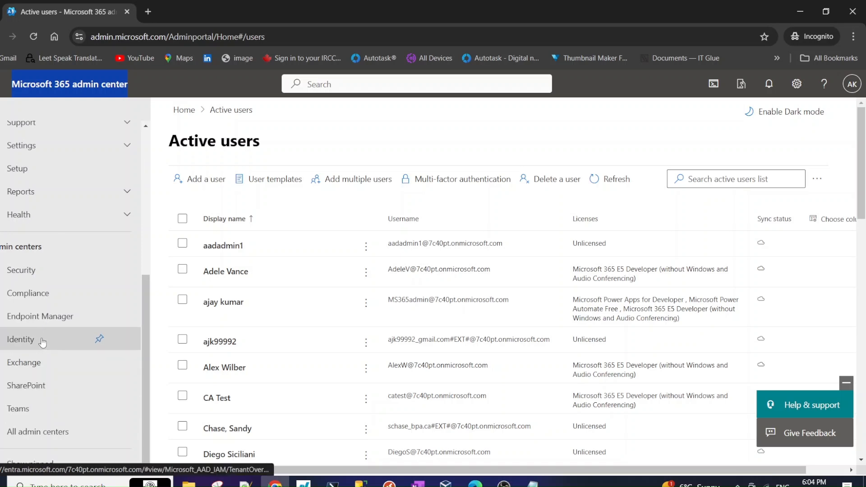
left_click(20, 339)
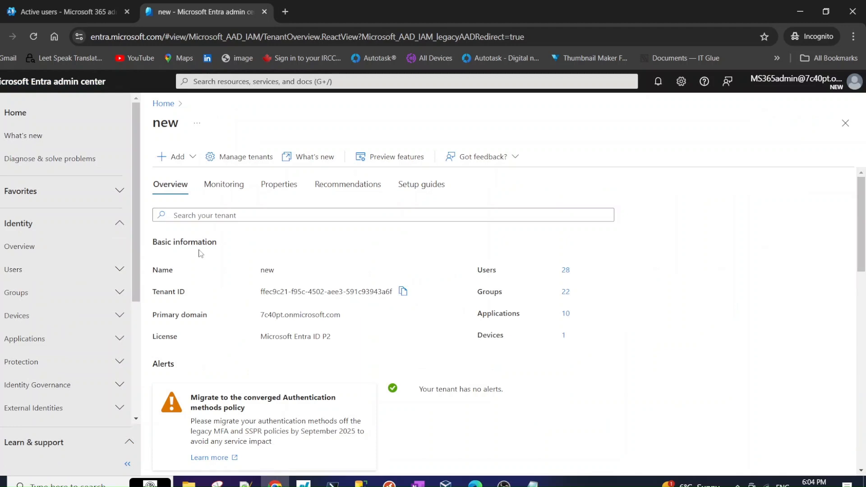
mouse_move(60, 81)
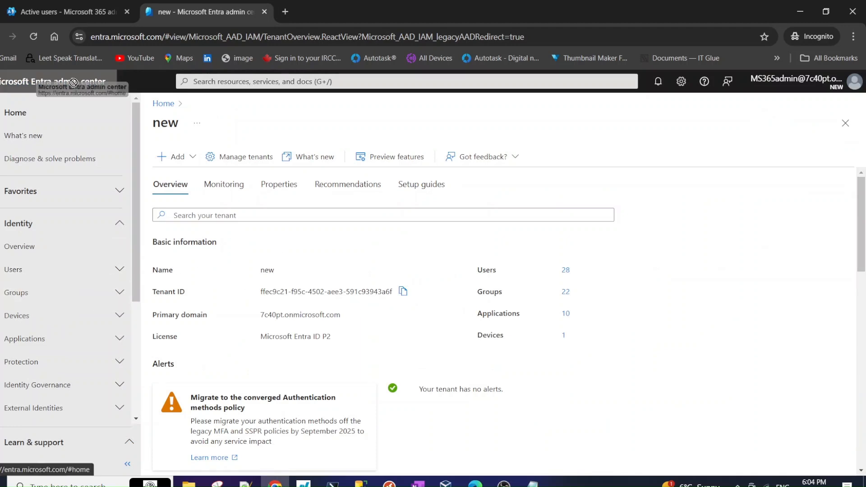
mouse_move(94, 120)
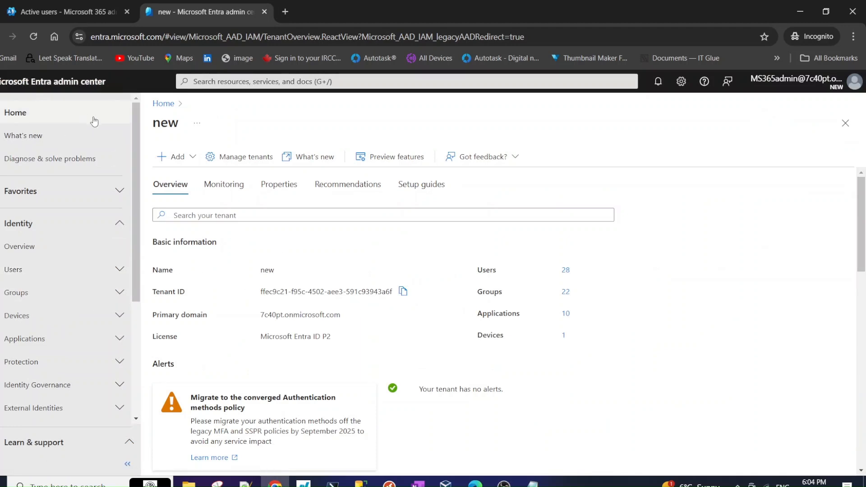
Return to Active users and bring up the per-user multi-factor authentication page.
left_click(66, 12)
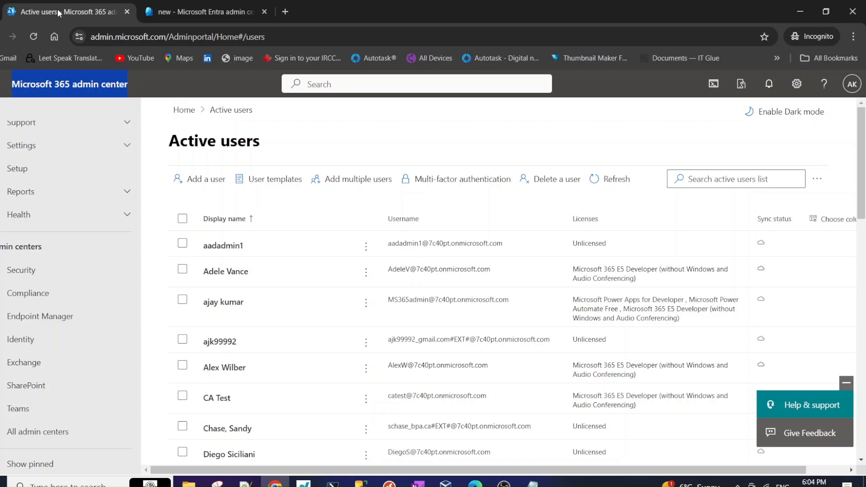
mouse_move(381, 119)
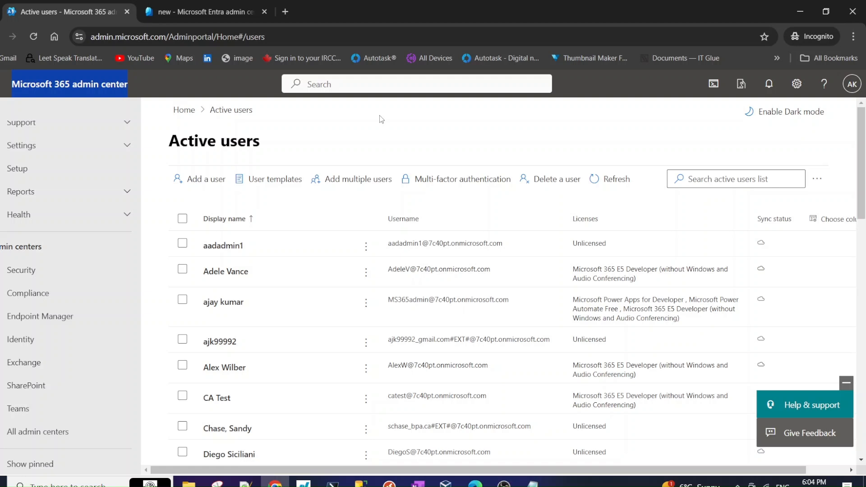
mouse_move(465, 157)
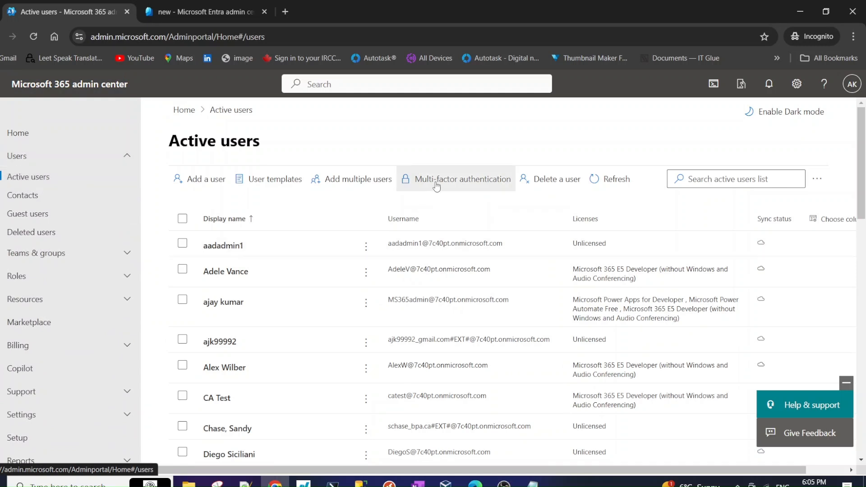
left_click(463, 178)
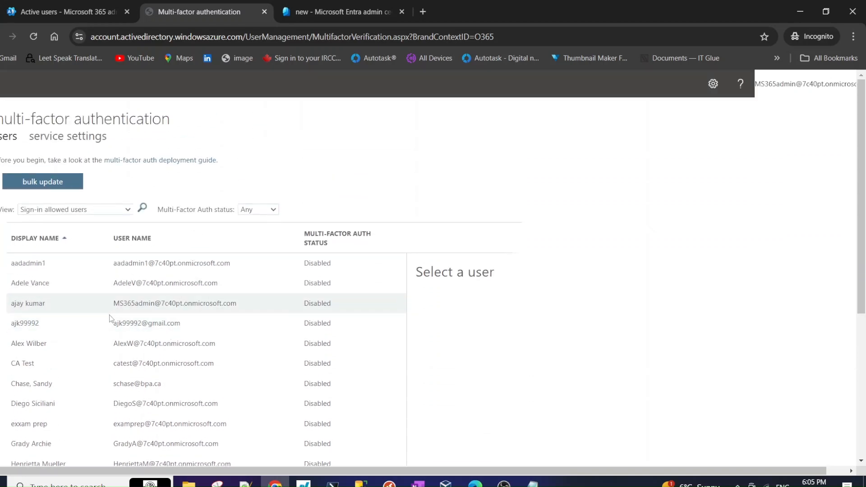
Select Alex Wilber in the per-user MFA list to show his account details.
scroll("down", 3)
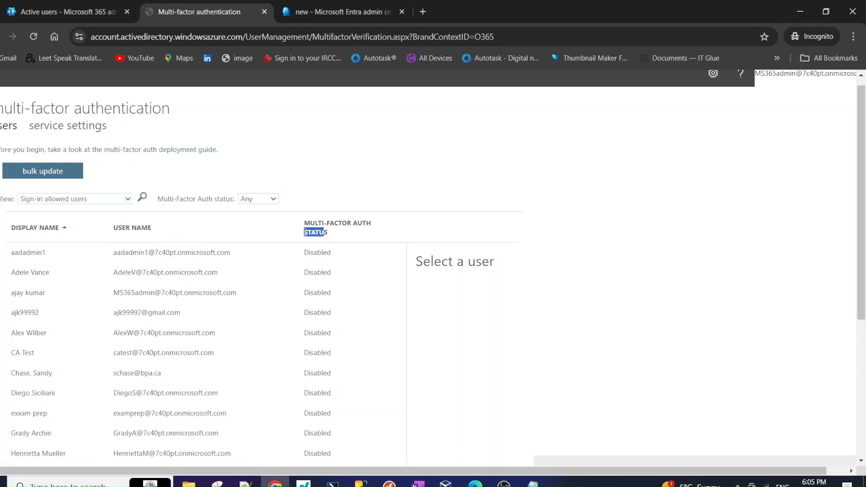
scroll("down", 3)
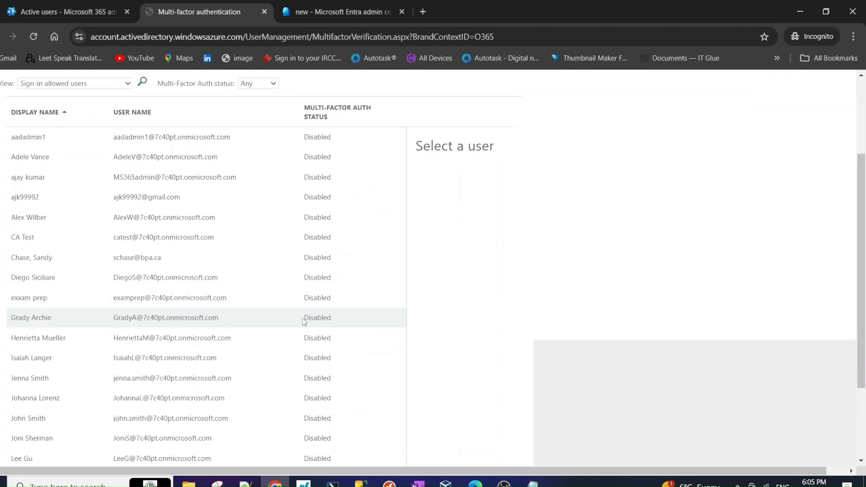
mouse_move(215, 265)
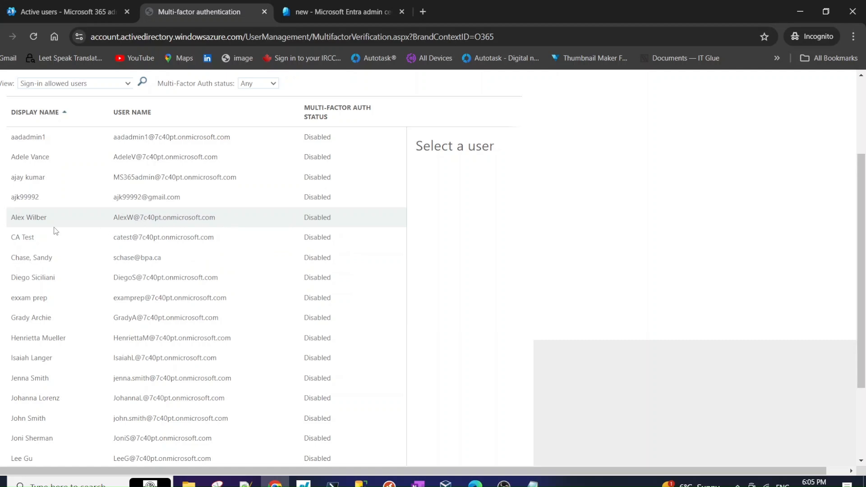
mouse_move(28, 222)
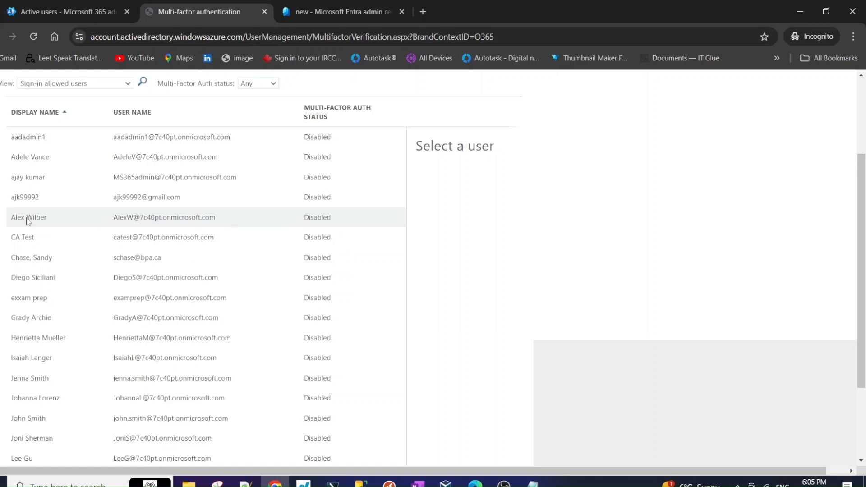
left_click(29, 218)
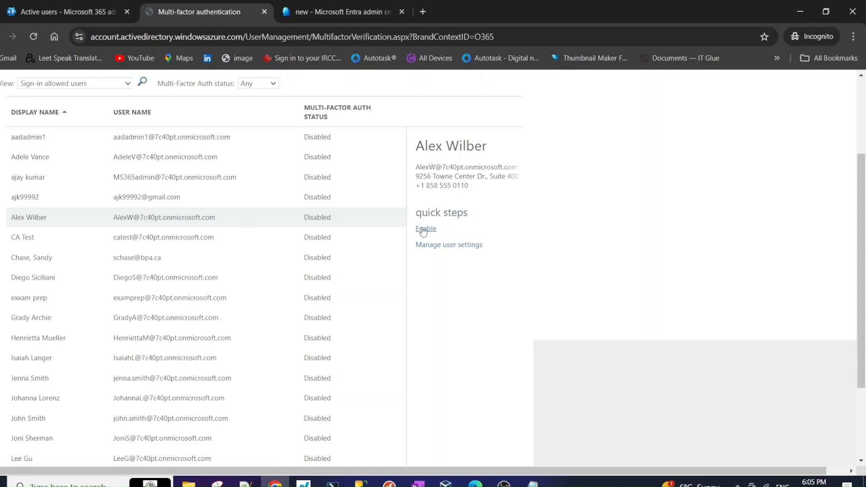
mouse_move(438, 230)
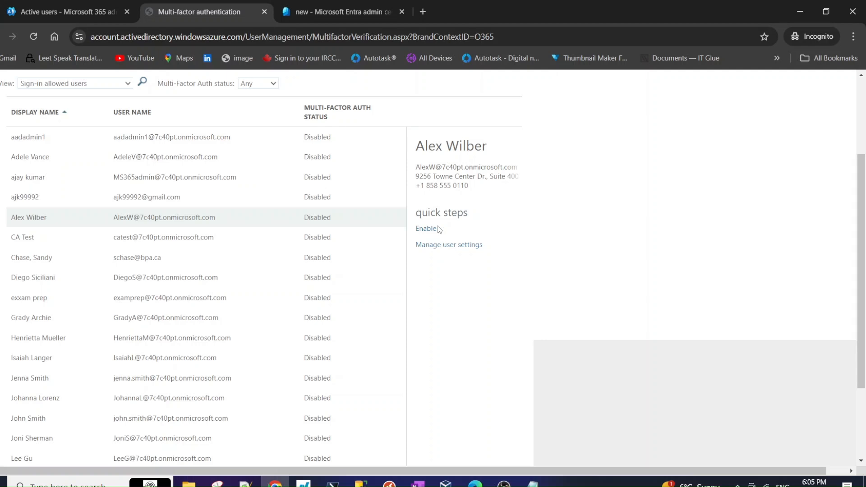
Enable multi-factor authentication for Alex Wilber and dismiss the success message.
left_click(425, 229)
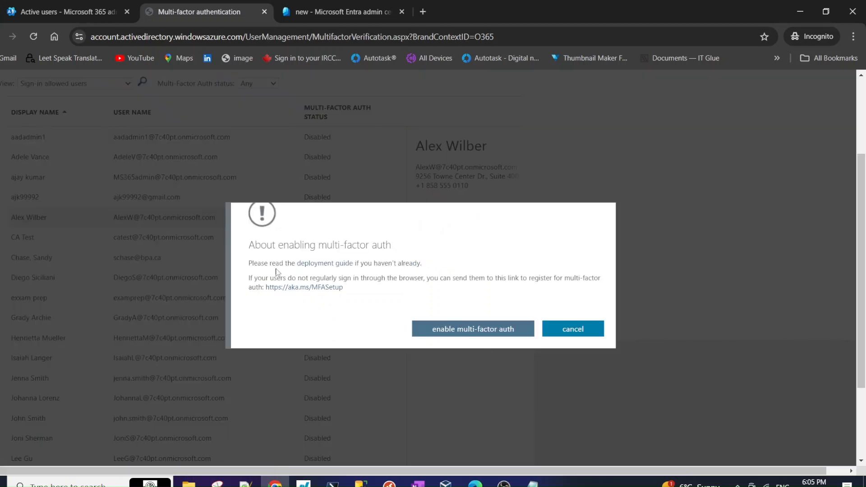
mouse_move(450, 291)
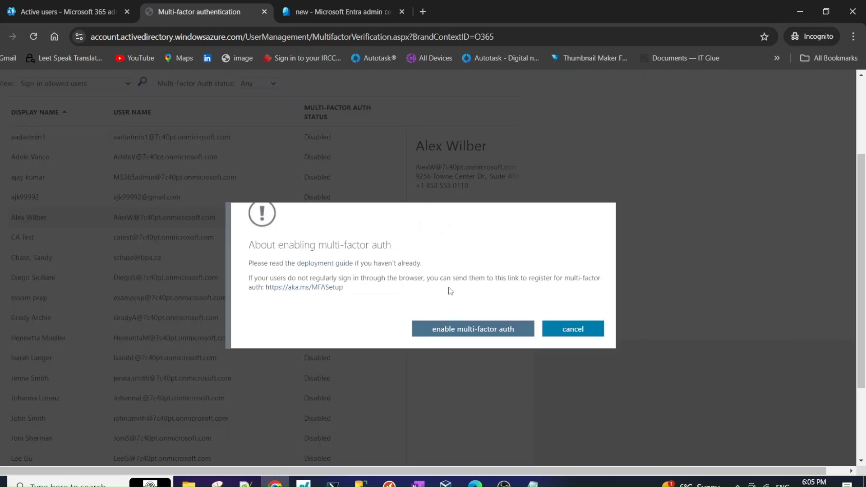
left_click(472, 328)
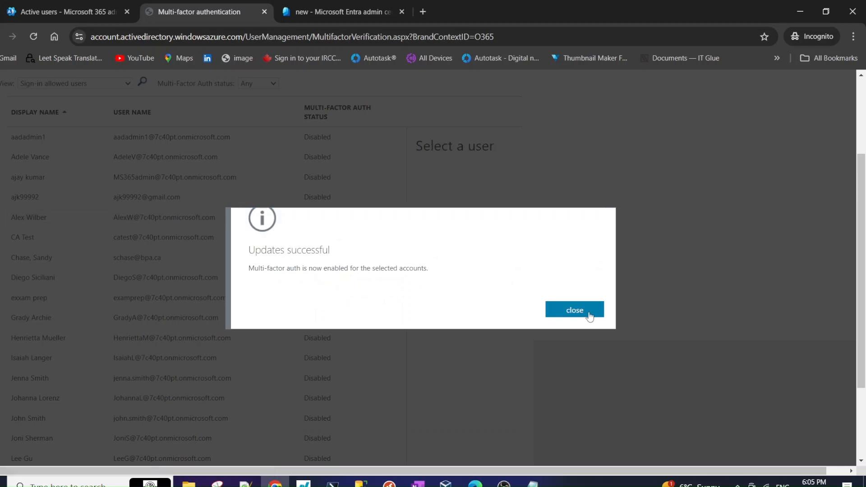
left_click(575, 309)
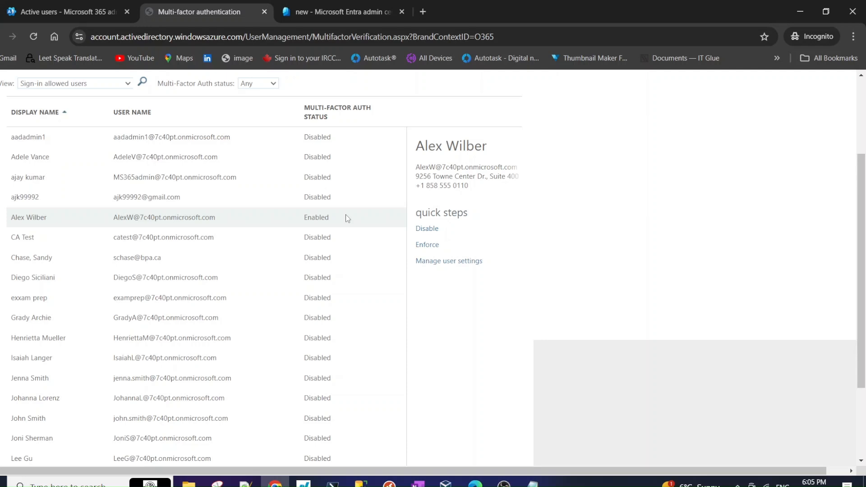
mouse_move(425, 242)
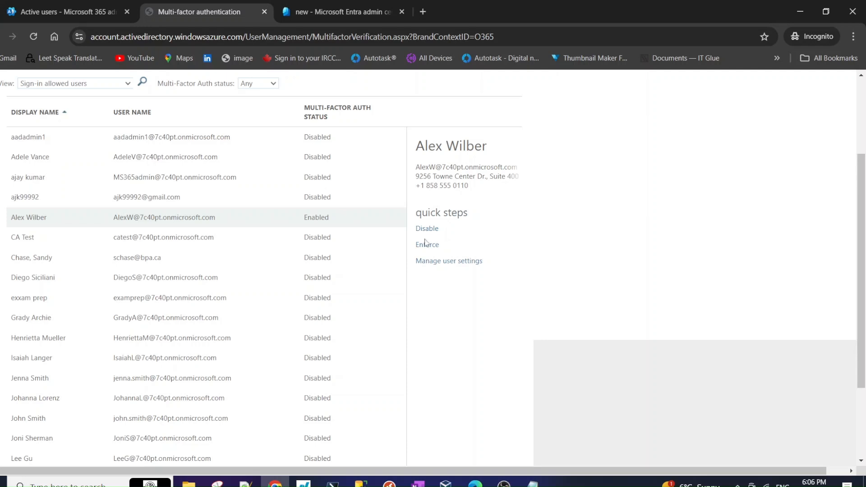
Enforce multi-factor authentication for Alex Wilber and reselect him to see status Enforced.
left_click(427, 244)
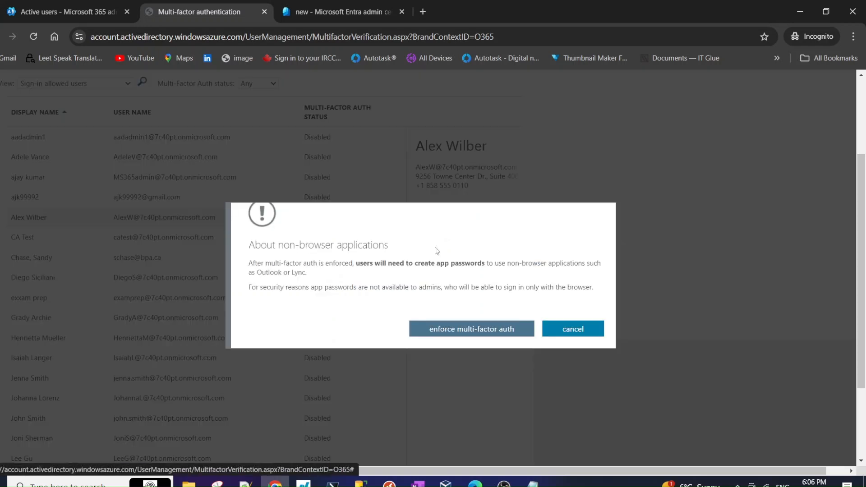
double_click(255, 265)
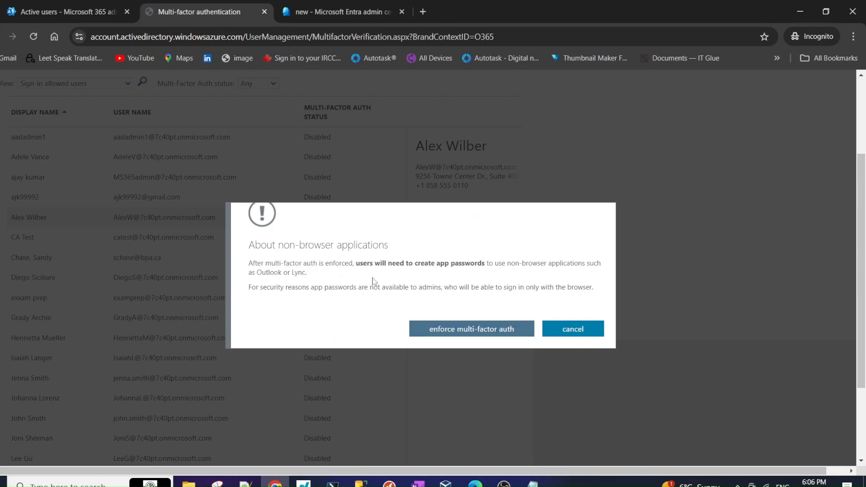
left_click(471, 329)
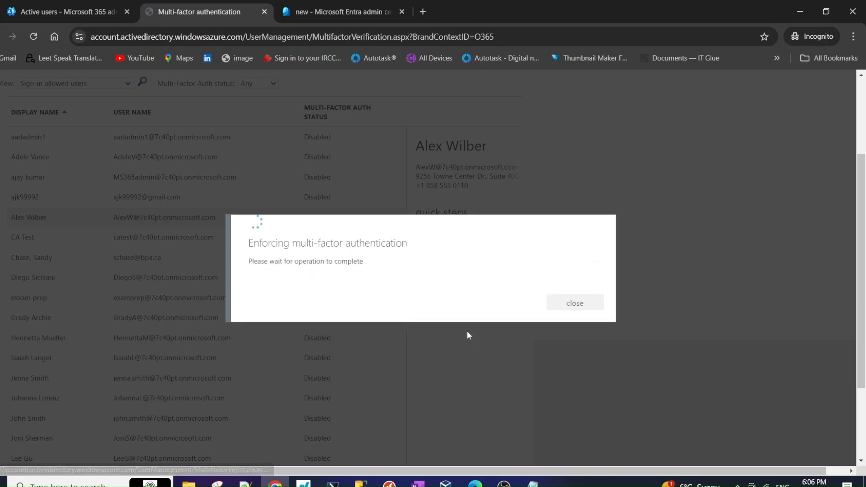
left_click(574, 303)
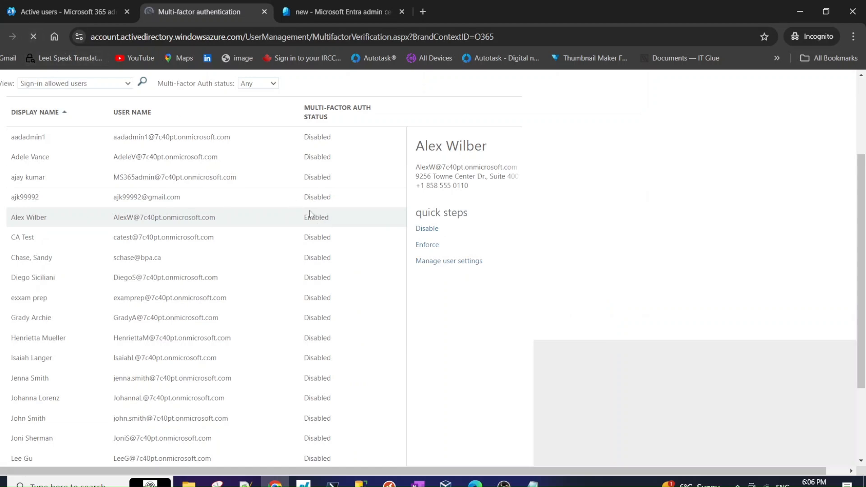
left_click(426, 245)
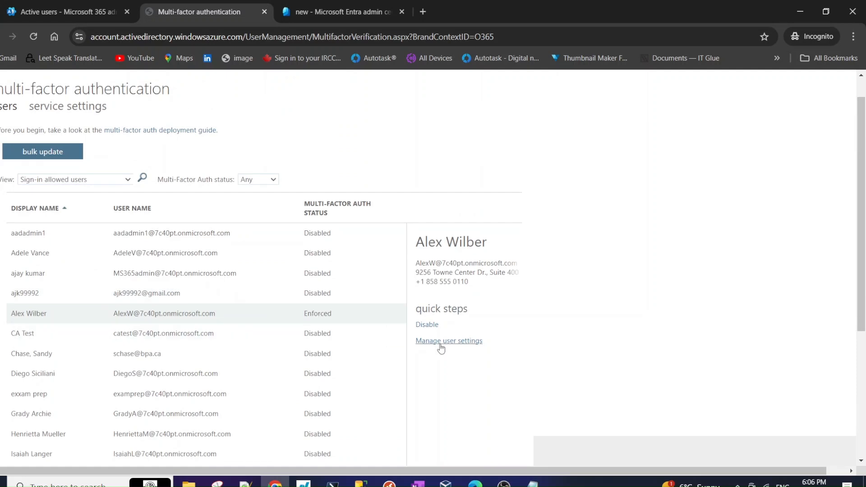
Review Alex Wilber's further MFA options, then switch back to the Entra admin center tab.
left_click(449, 340)
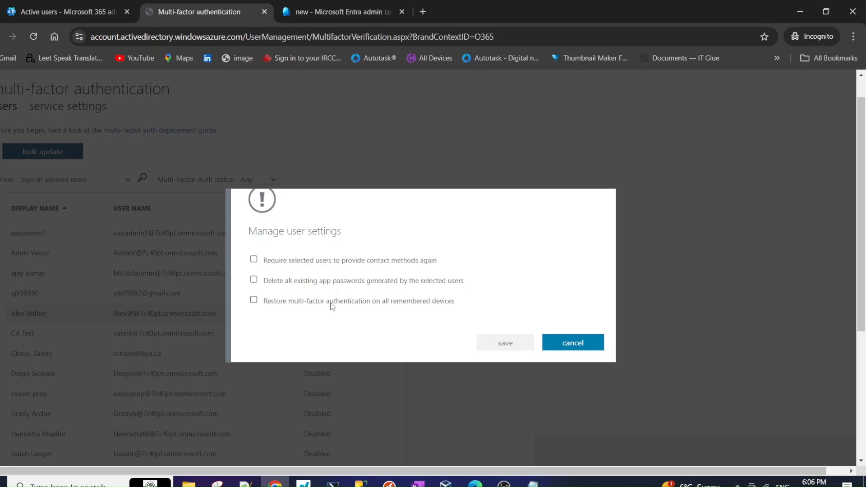
mouse_move(346, 289)
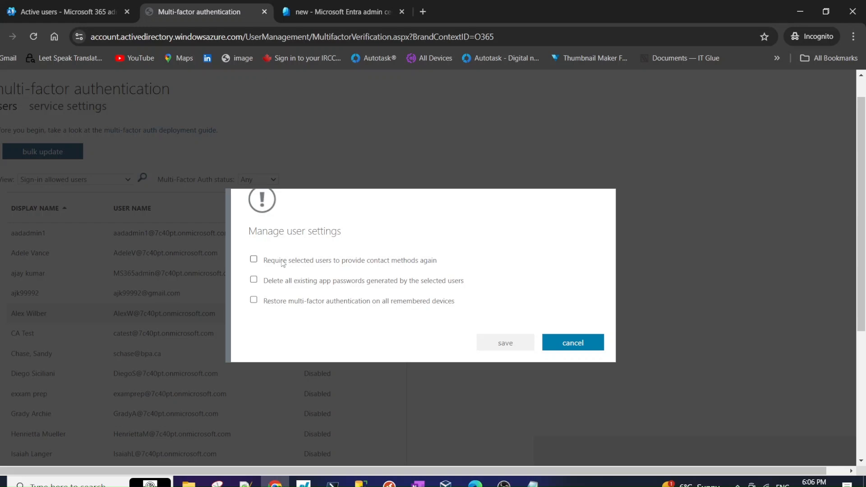
mouse_move(295, 264)
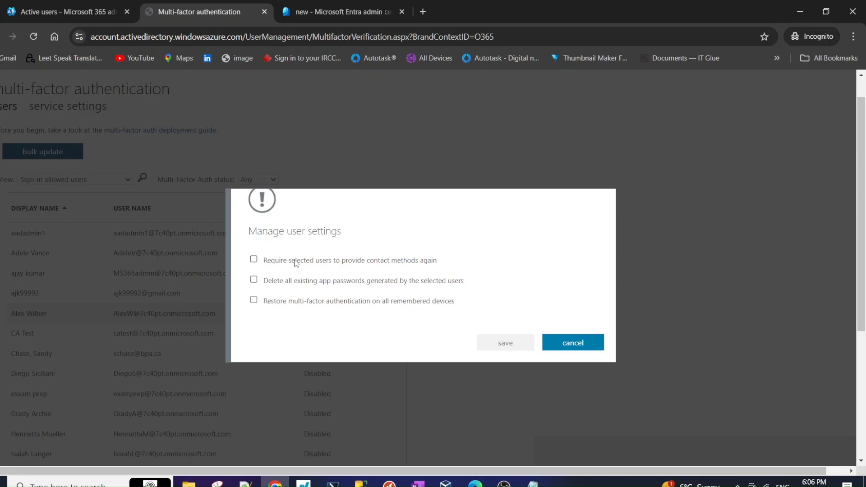
mouse_move(380, 269)
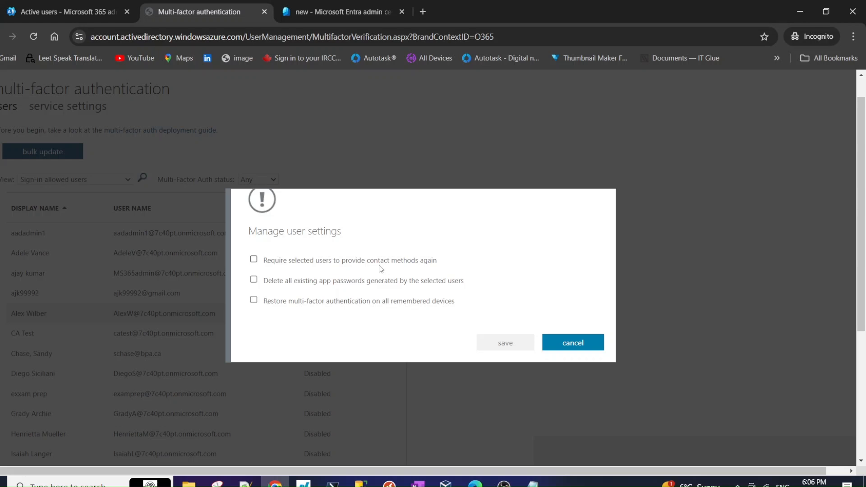
left_click(572, 341)
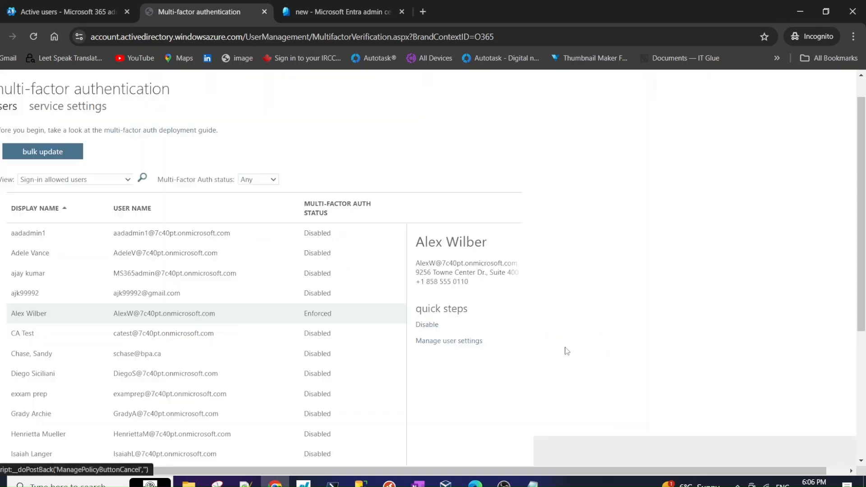
mouse_move(303, 293)
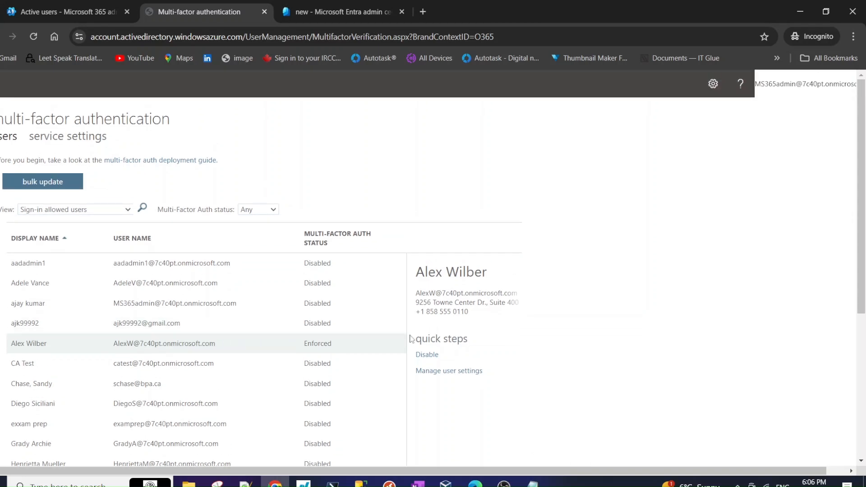
scroll("down", 3)
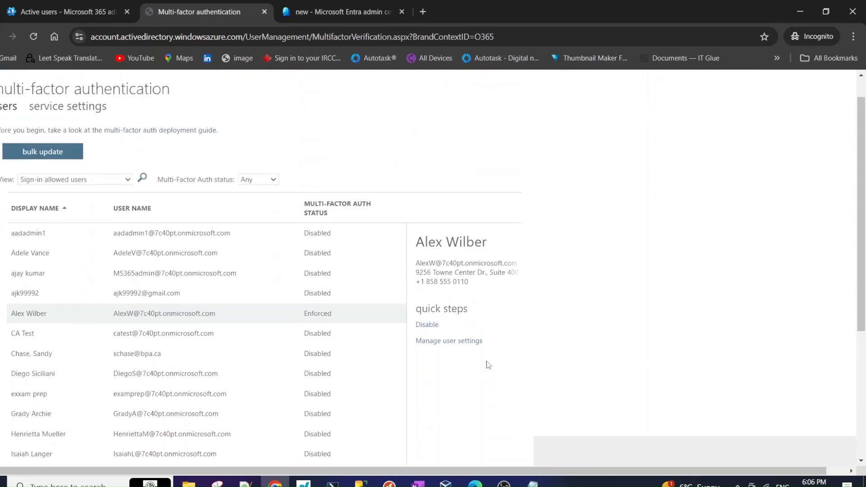
scroll("down", 3)
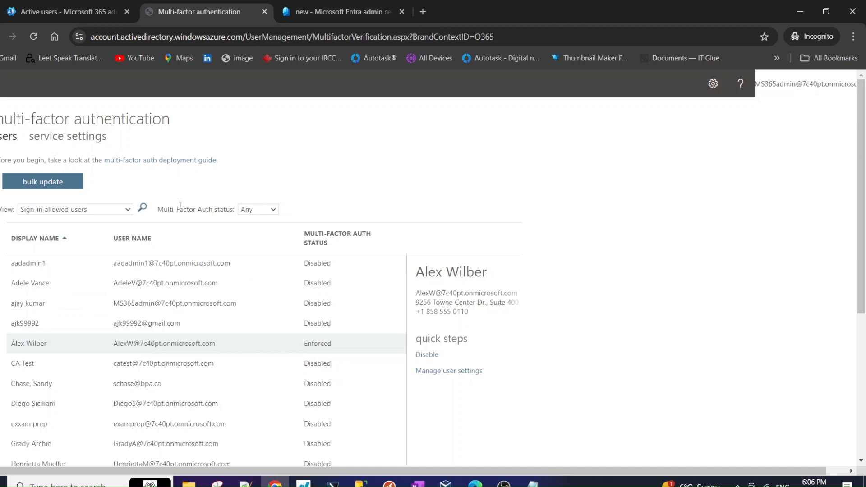
mouse_move(255, 159)
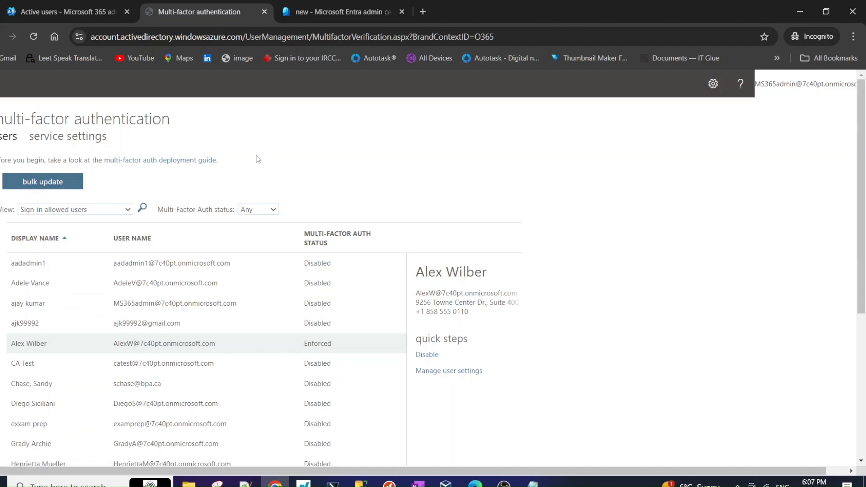
left_click(343, 11)
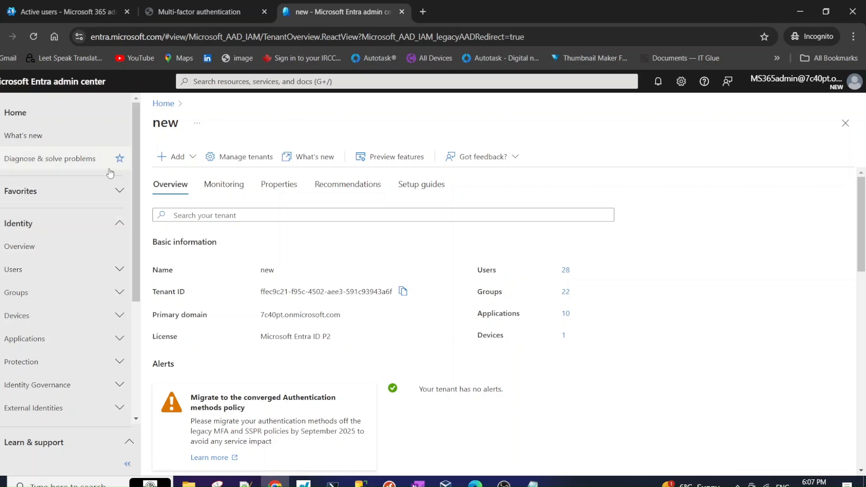
Filter All users by 'al' and open Alex Wilber's user profile.
left_click(19, 223)
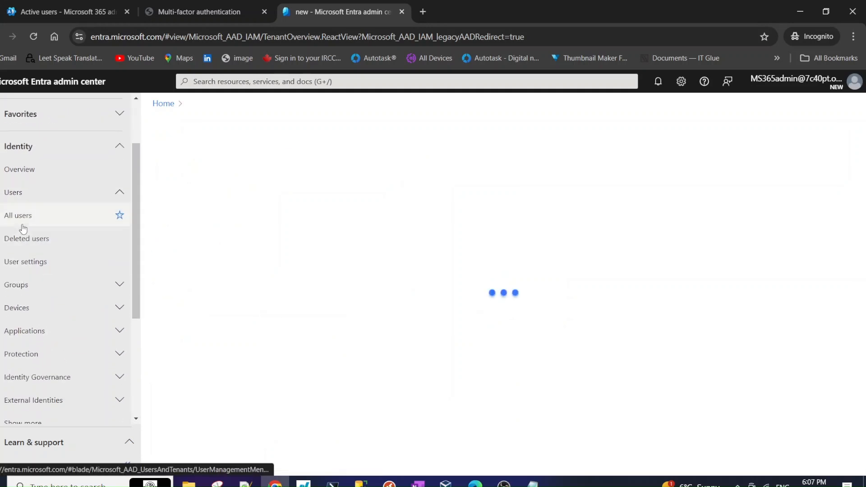
left_click(18, 215)
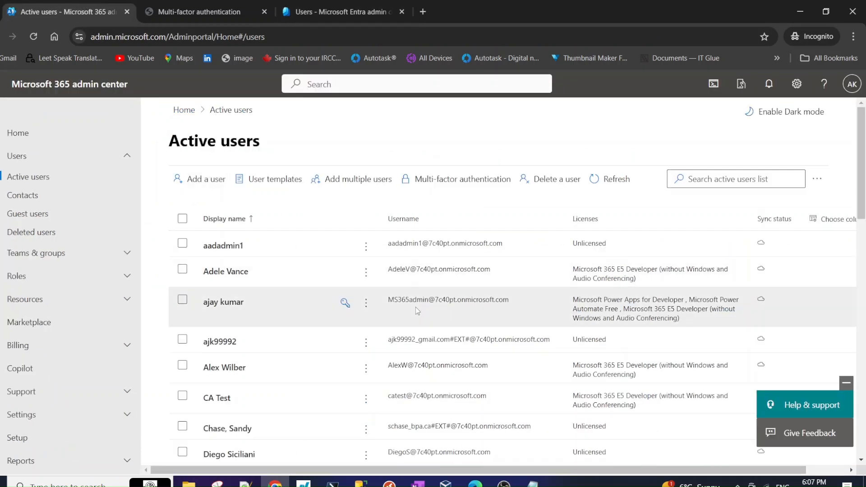
left_click(343, 12)
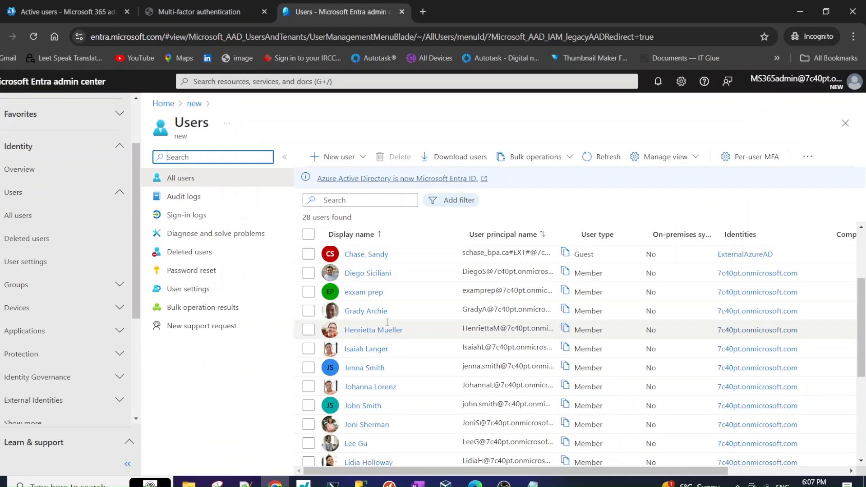
scroll("down", 3)
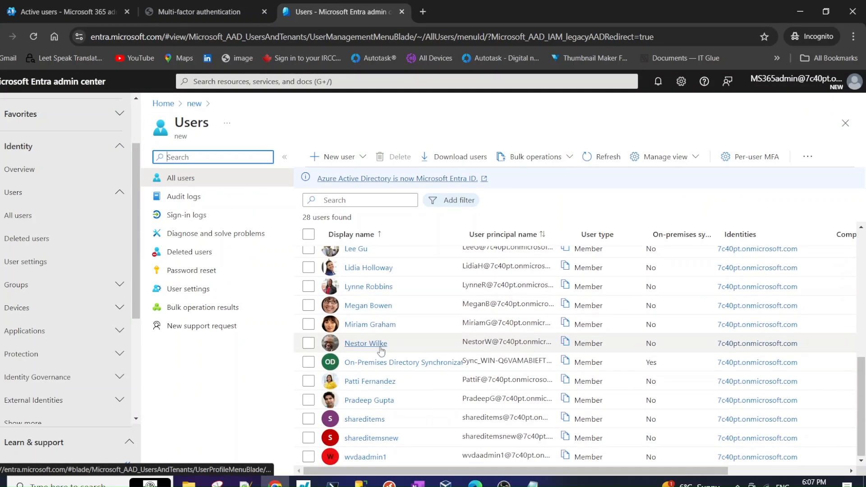
type("a")
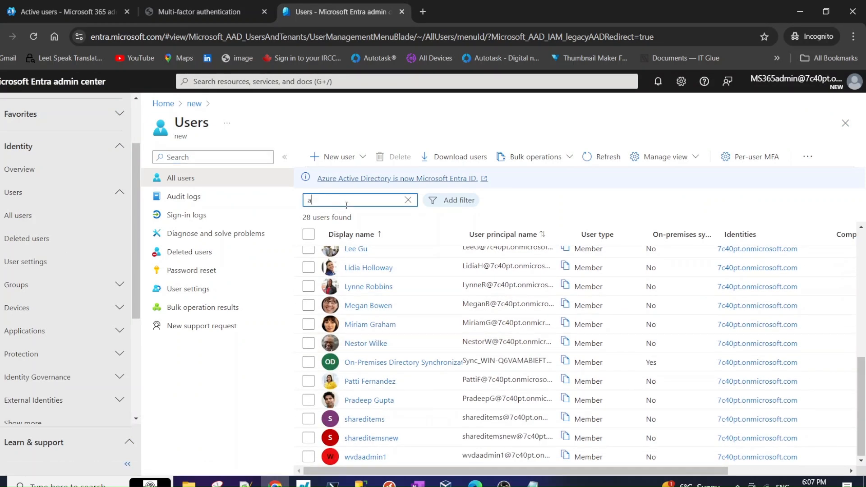
type("l")
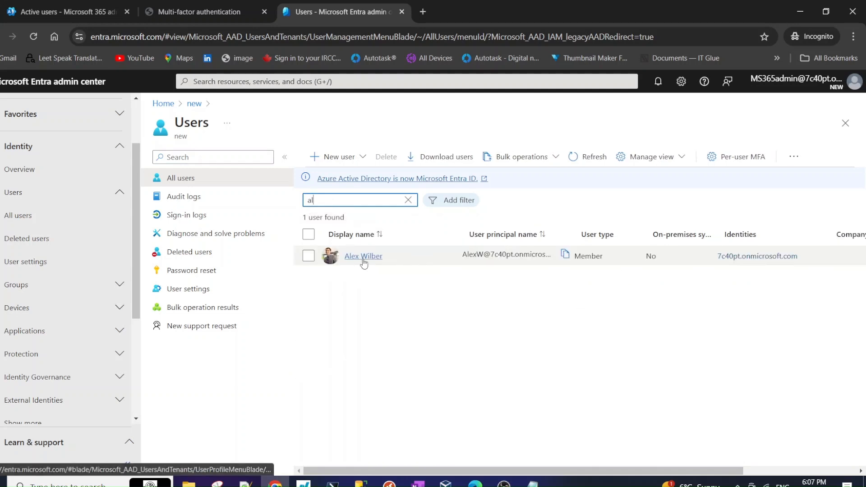
left_click(363, 255)
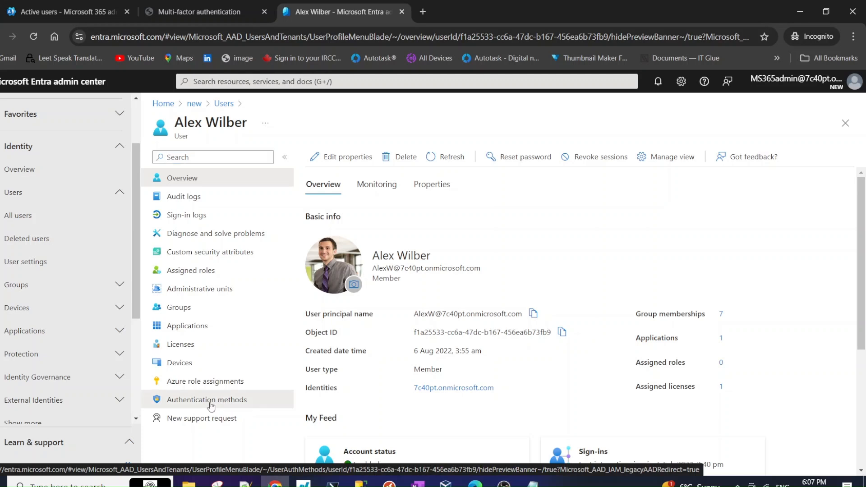
View Alex Wilber's empty Authentication methods list and preview the Choose method options.
left_click(208, 400)
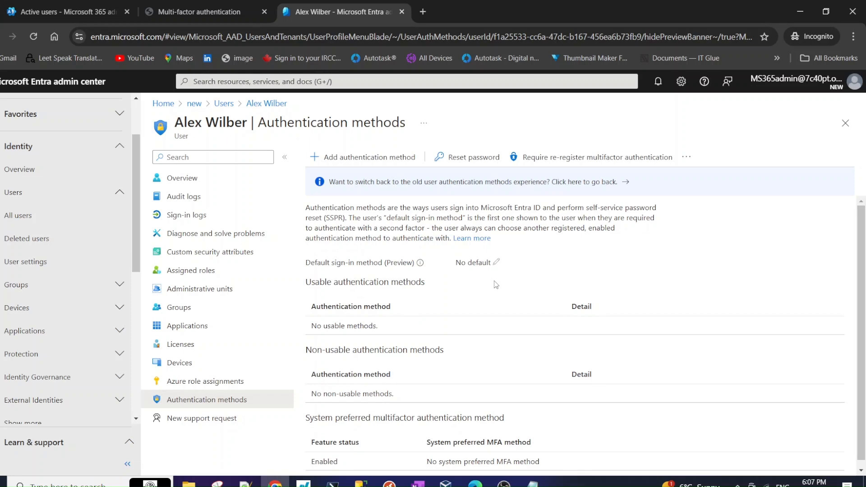
mouse_move(391, 221)
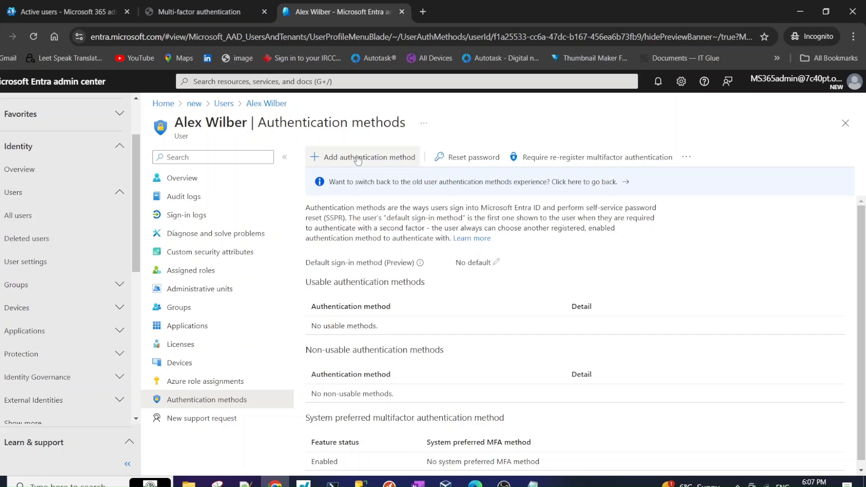
left_click(363, 157)
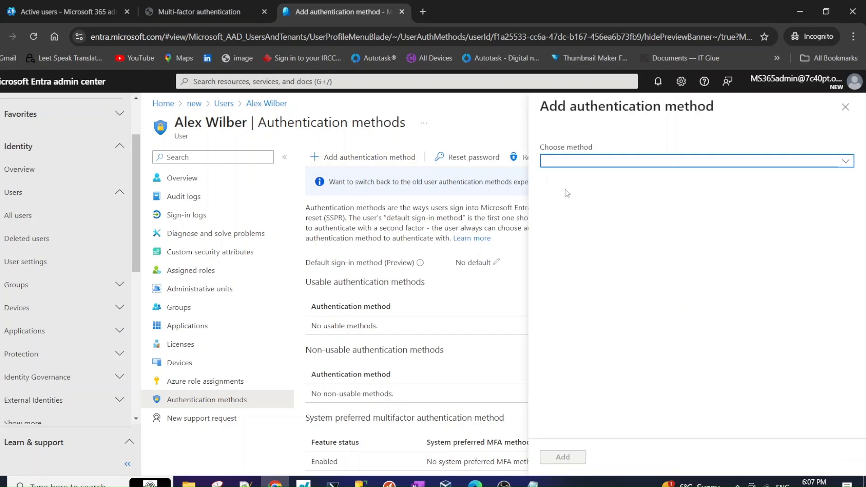
left_click(695, 161)
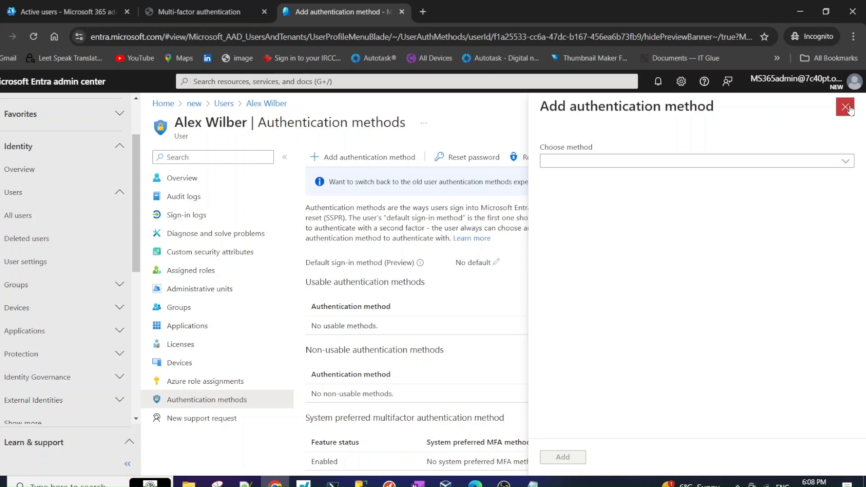
left_click(845, 107)
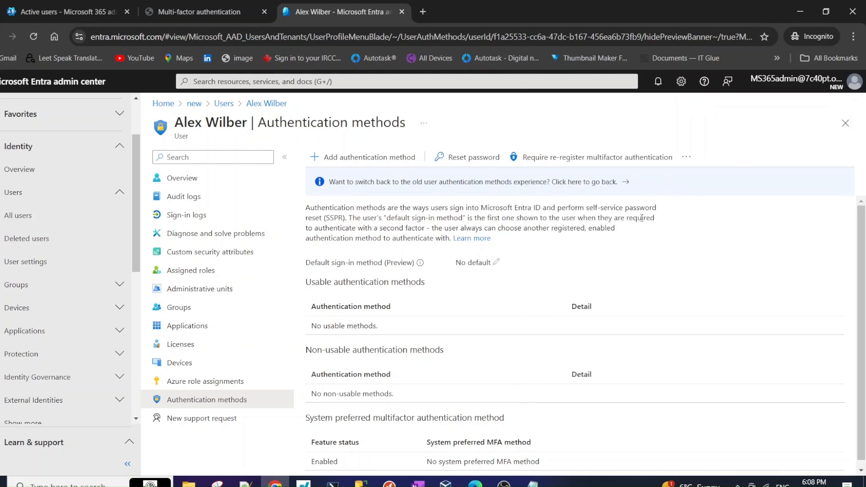
mouse_move(470, 240)
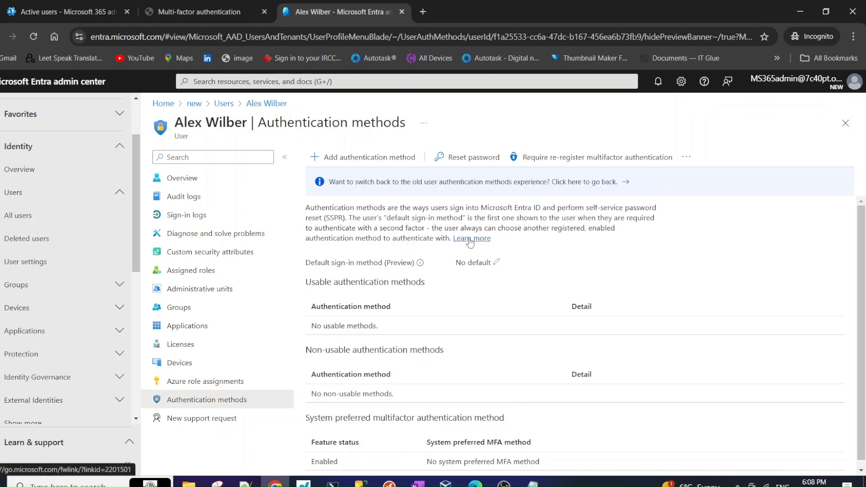
Read Microsoft Learn's 'How MFA works' article down to Available verification methods.
left_click(470, 239)
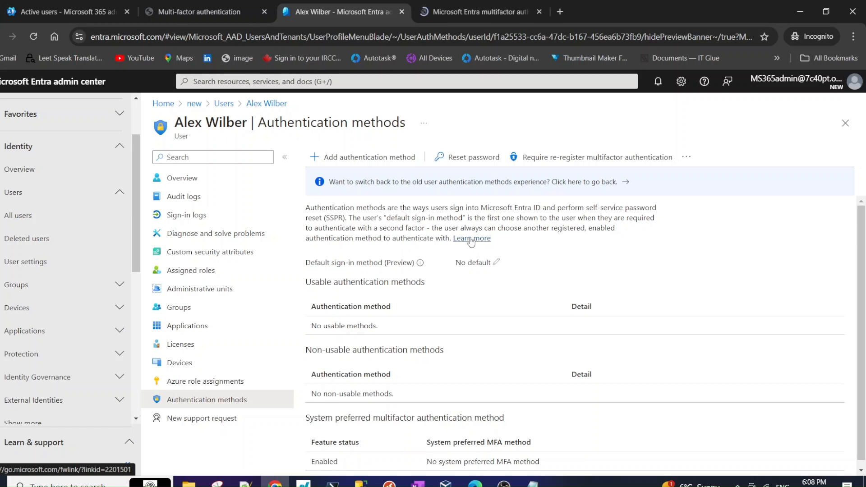
double_click(471, 238)
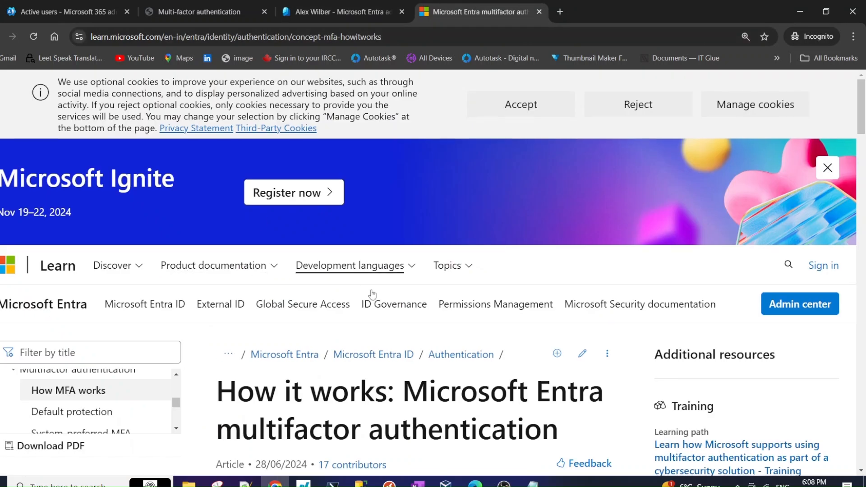
scroll("down", 3)
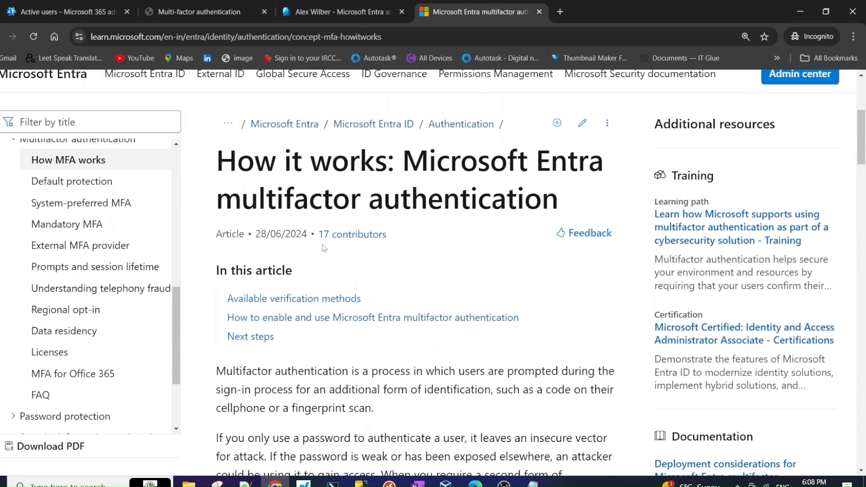
double_click(479, 160)
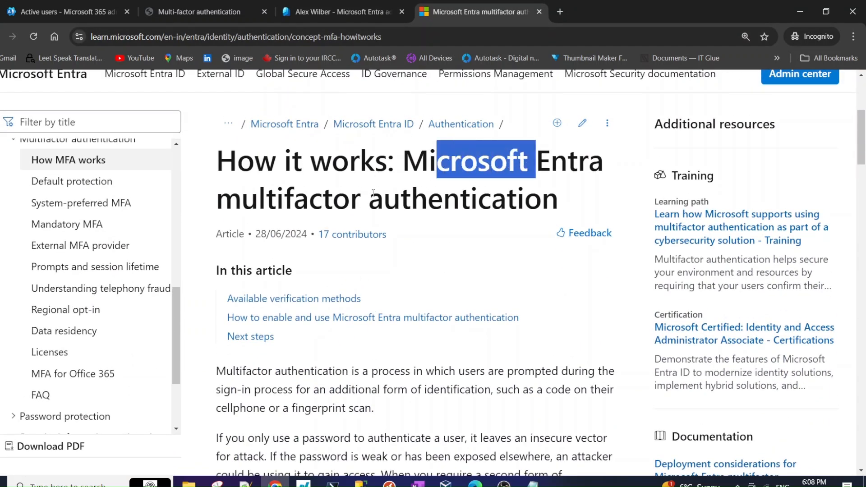
mouse_move(484, 284)
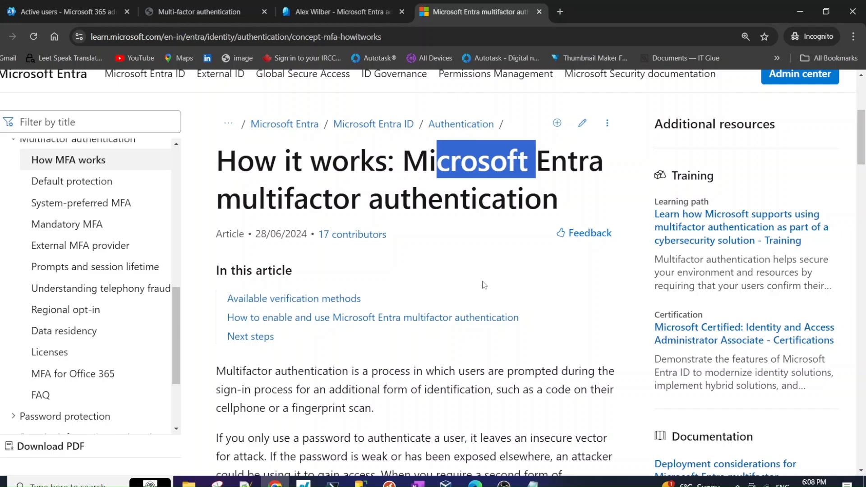
scroll("down", 3)
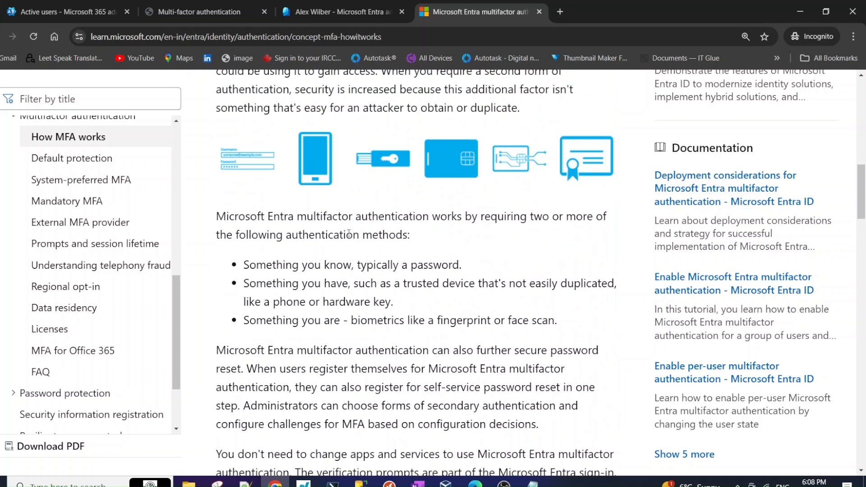
mouse_move(242, 266)
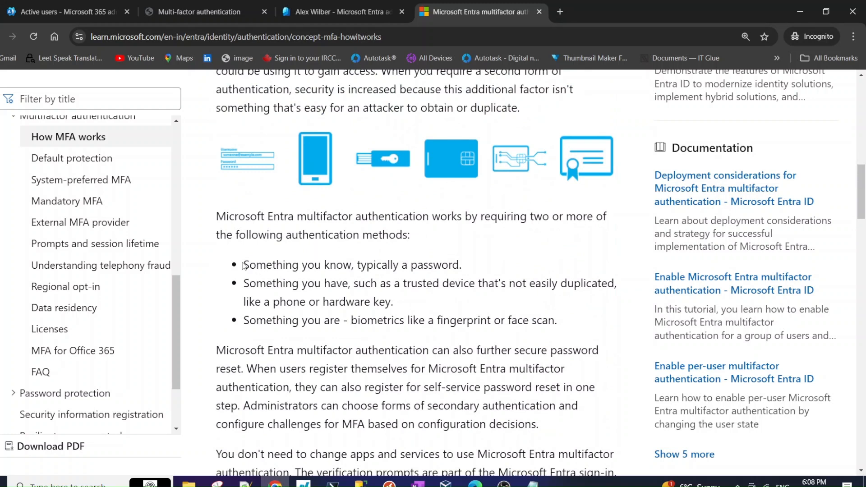
double_click(253, 284)
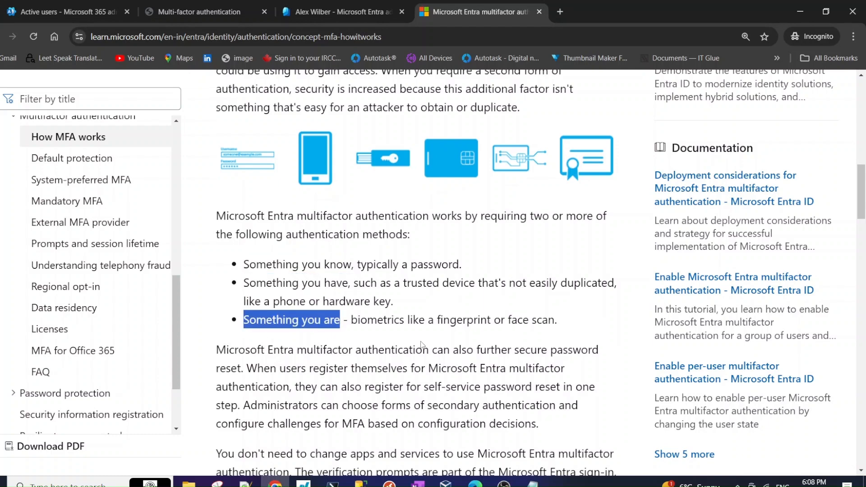
scroll("down", 3)
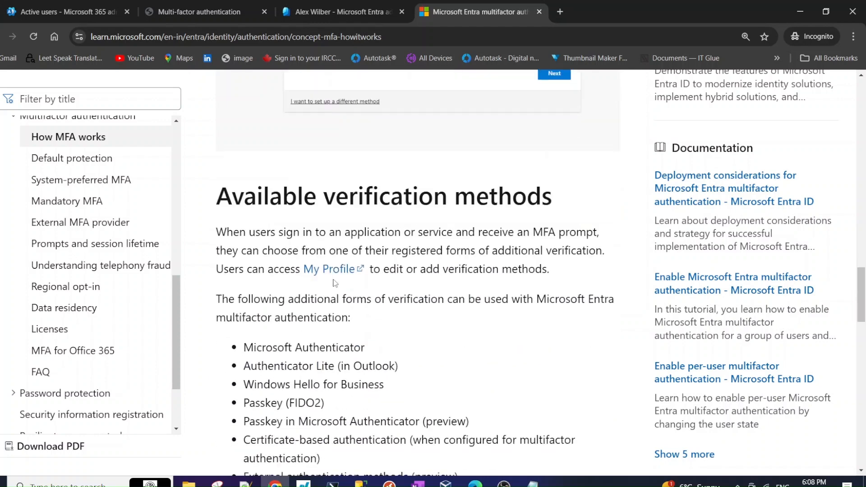
mouse_move(371, 304)
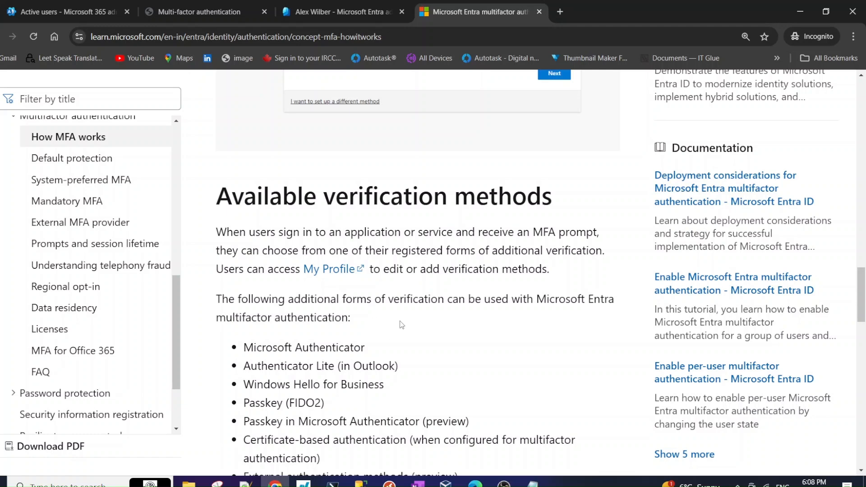
scroll("down", 3)
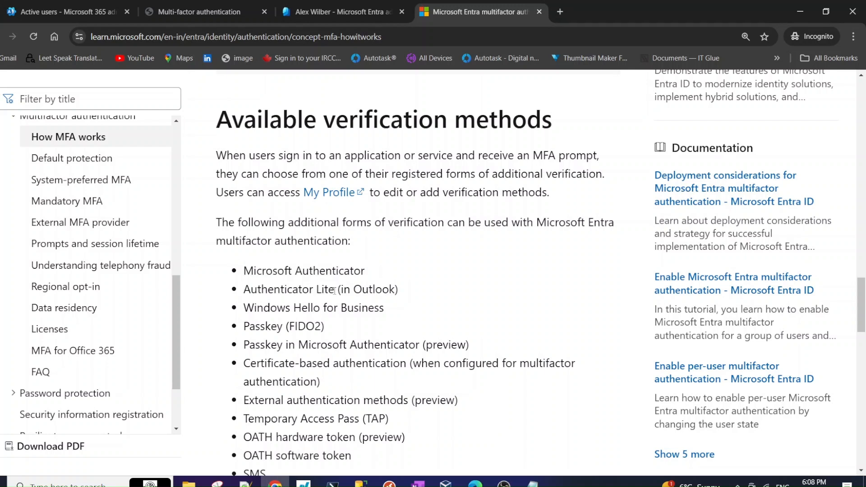
scroll("down", 3)
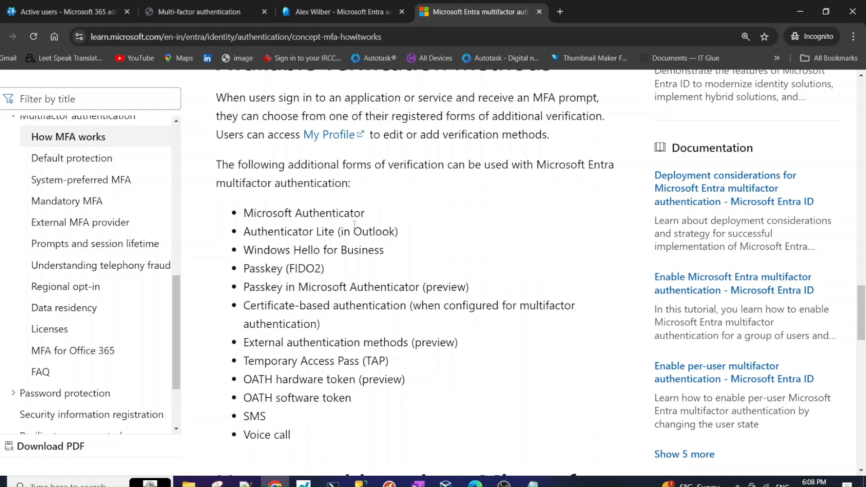
Highlight Passkey, certificate-based and SMS methods, then return to Alex Wilber's authentication methods.
left_click_drag(244, 250, 336, 250)
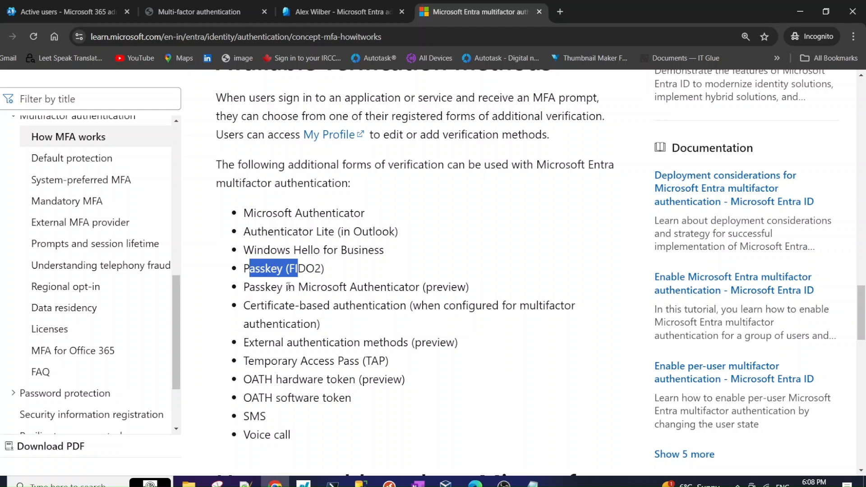
left_click_drag(244, 268, 419, 287)
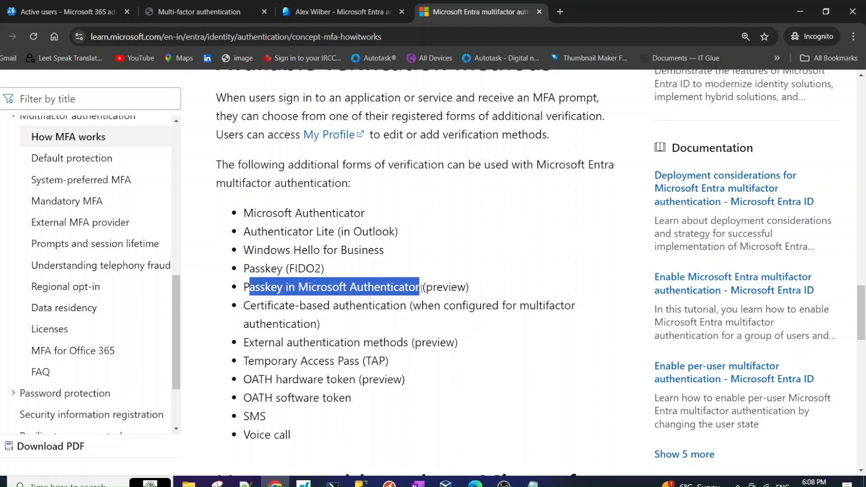
double_click(260, 287)
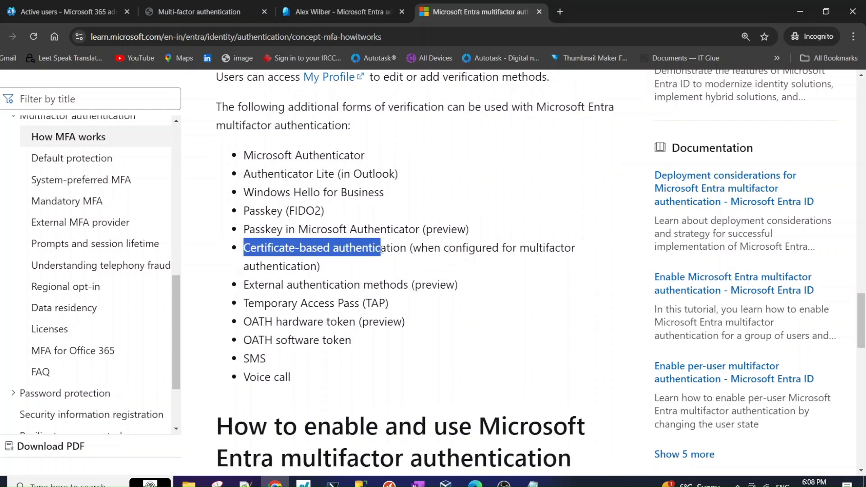
left_click(312, 247)
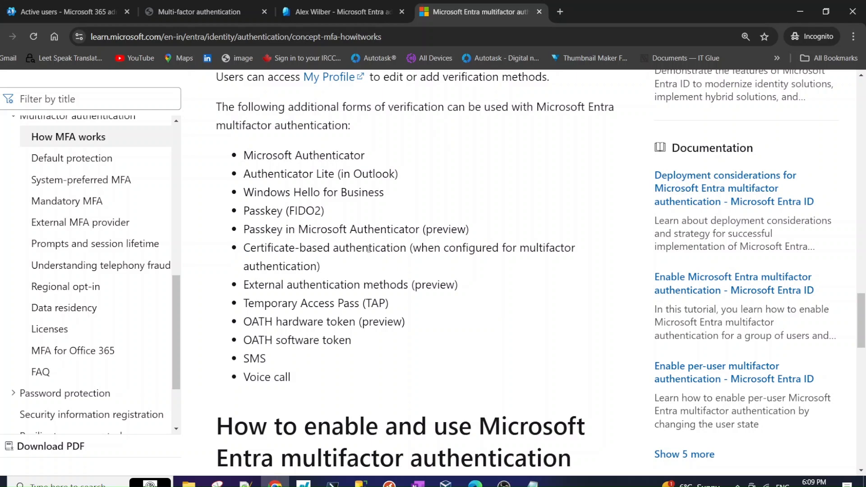
mouse_move(340, 261)
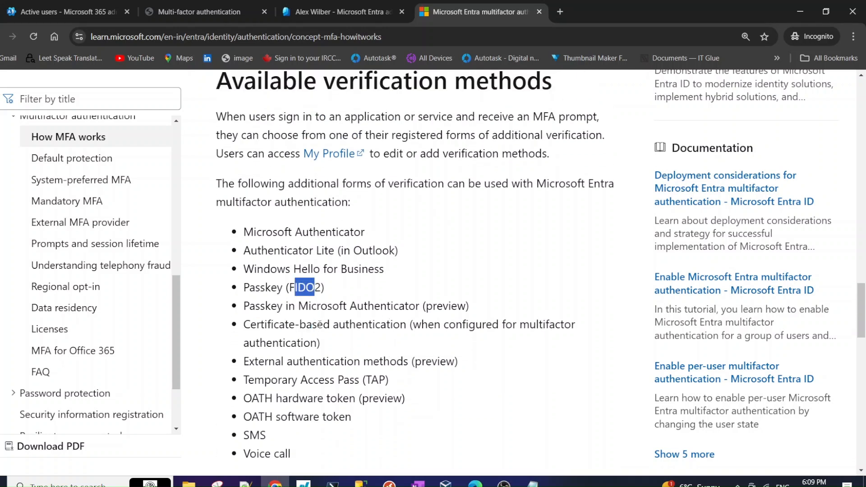
scroll("down", 3)
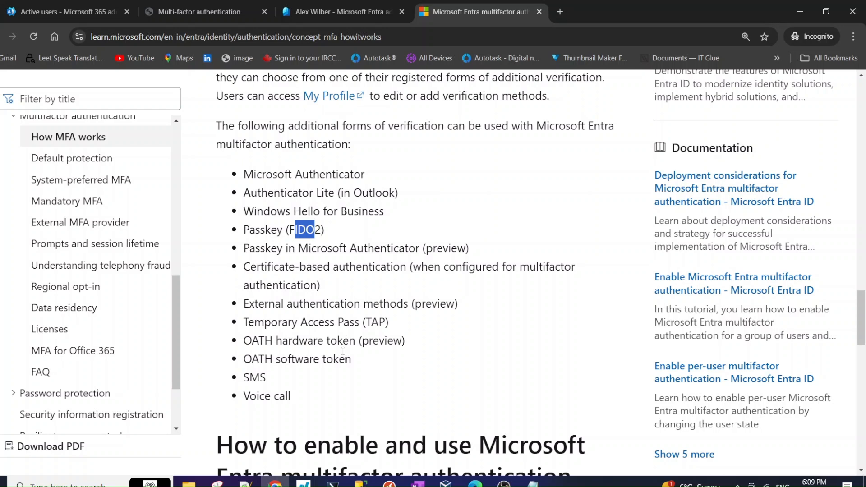
double_click(252, 377)
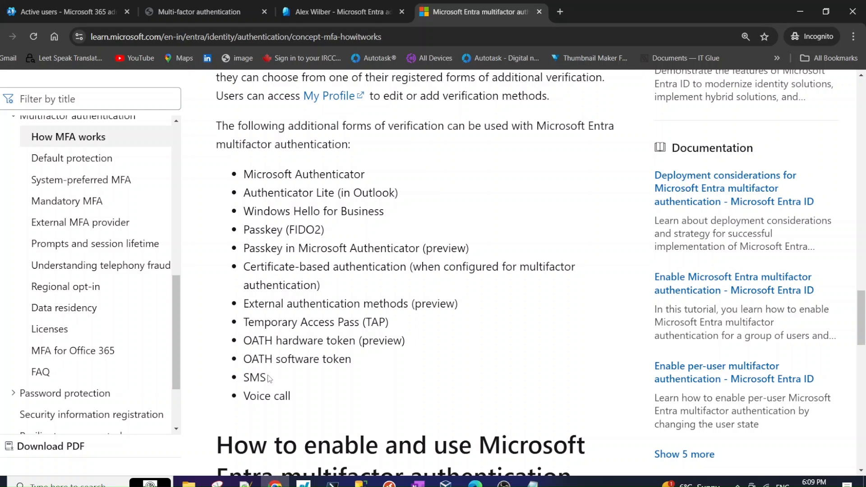
mouse_move(270, 381)
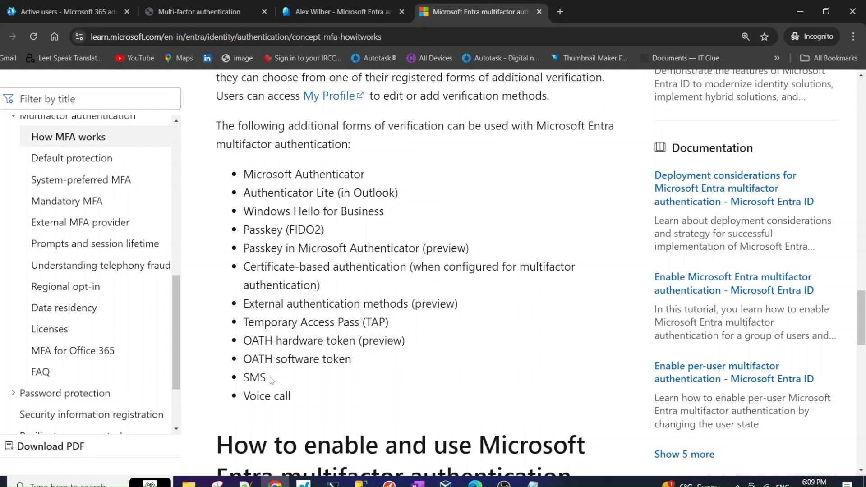
double_click(254, 377)
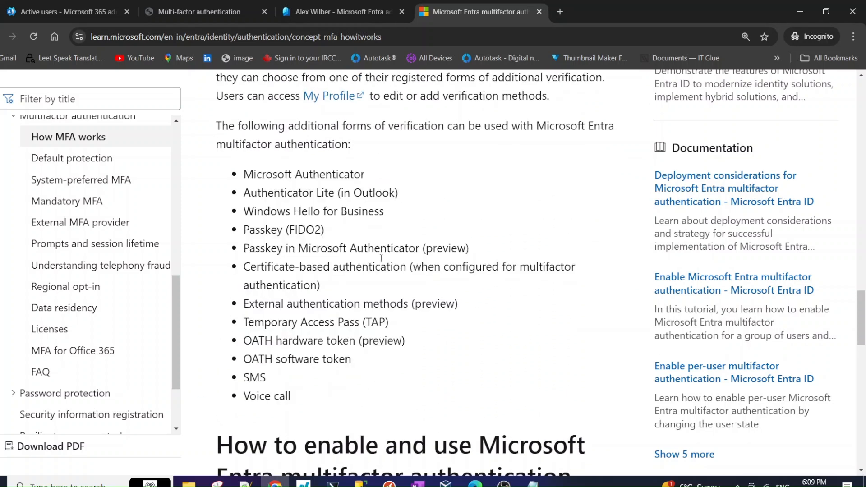
left_click(341, 12)
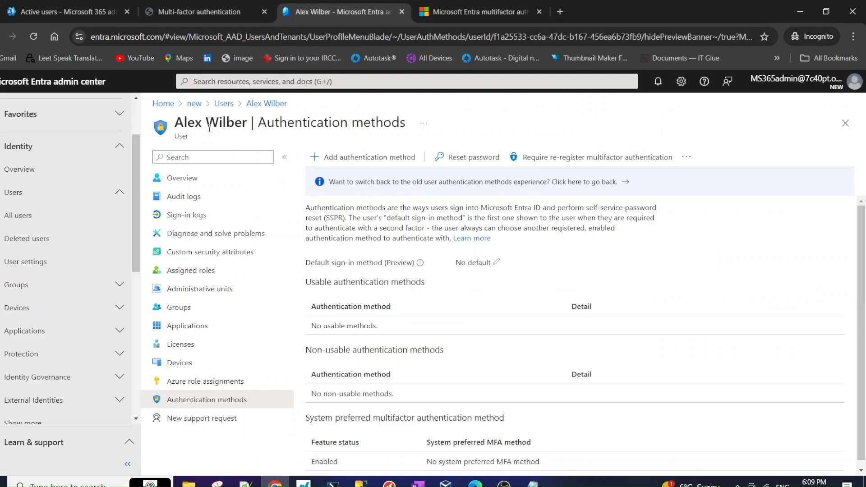
Add an authentication method for Alex Wilber with Phone number as the chosen type.
left_click(368, 157)
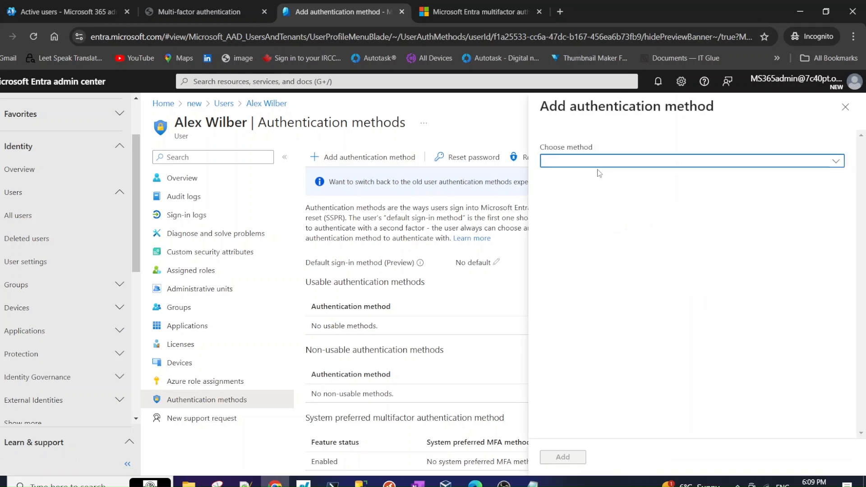
left_click(690, 161)
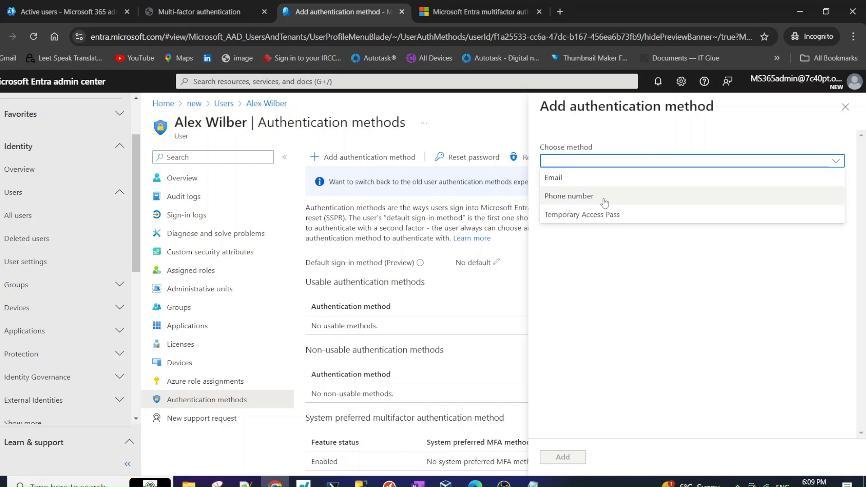
mouse_move(625, 254)
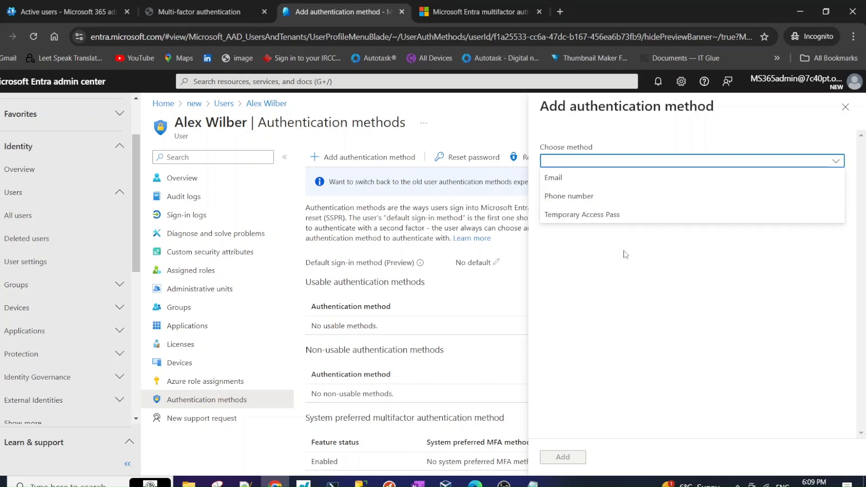
mouse_move(569, 196)
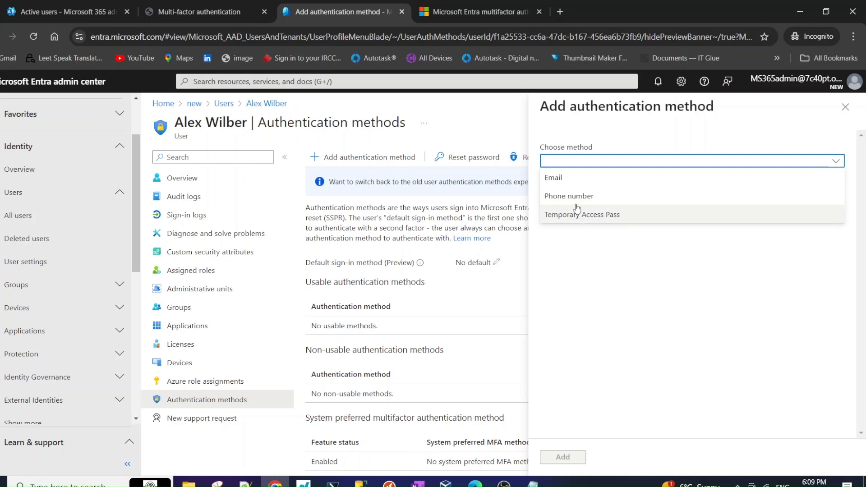
left_click(569, 196)
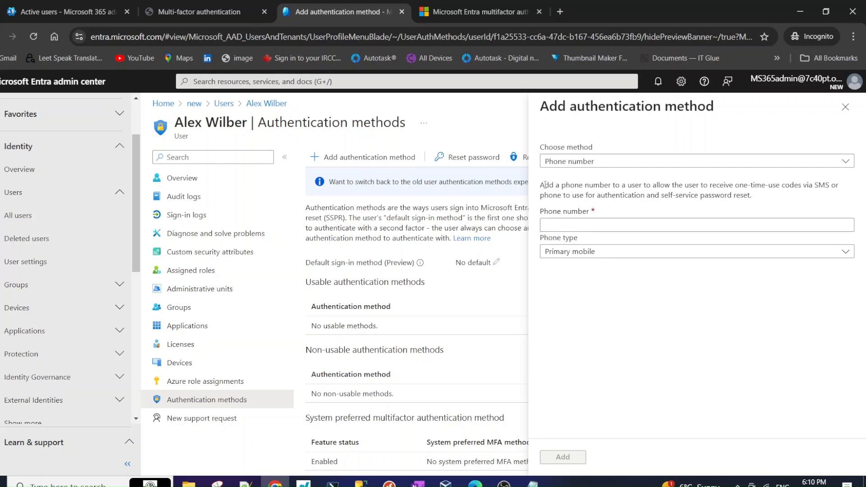
mouse_move(540, 188)
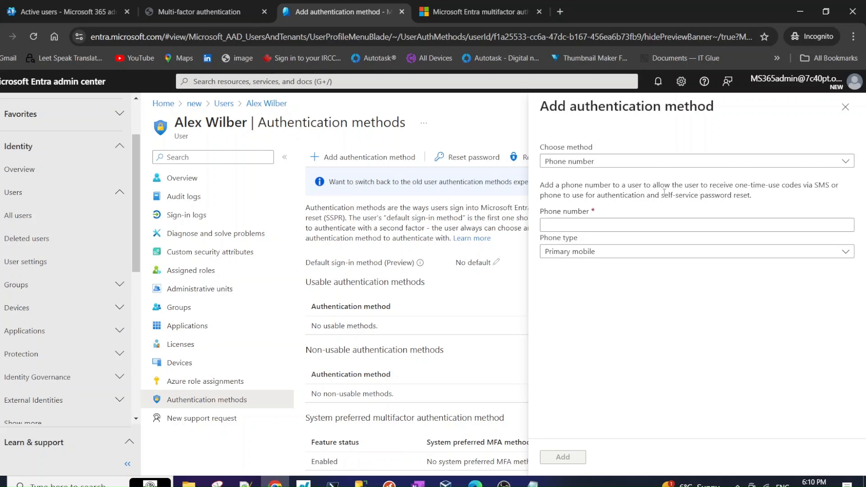
left_click(696, 225)
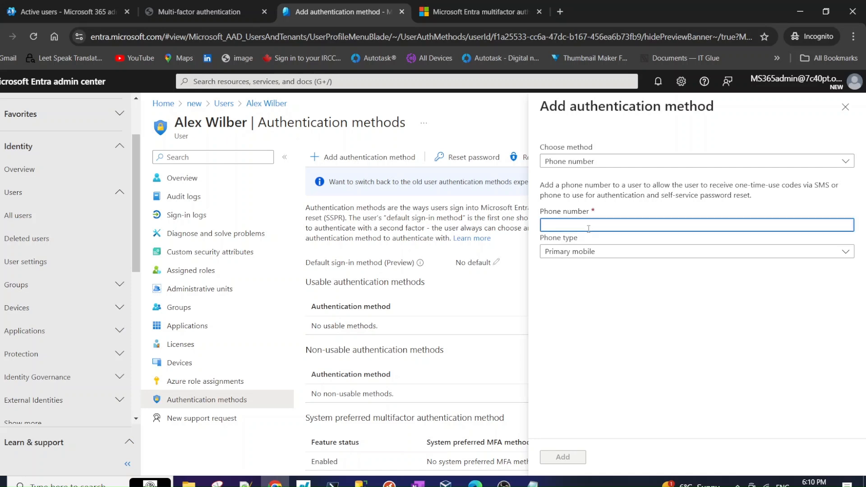
type("+1 516")
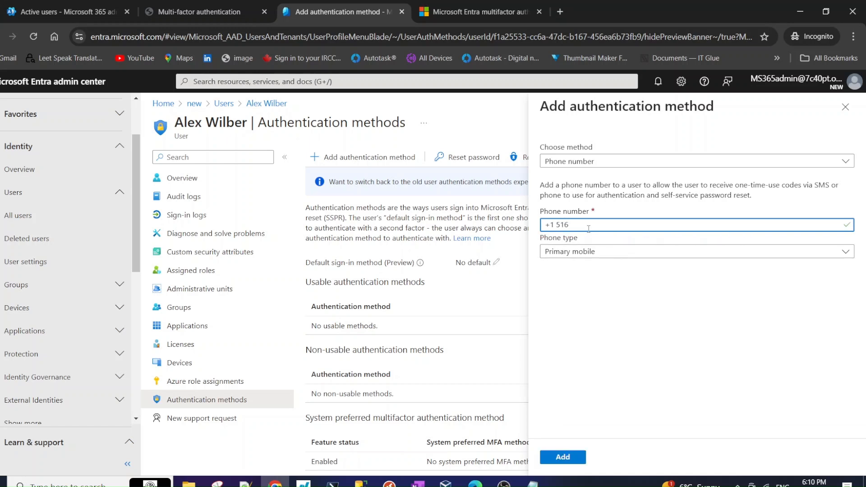
type("52252554")
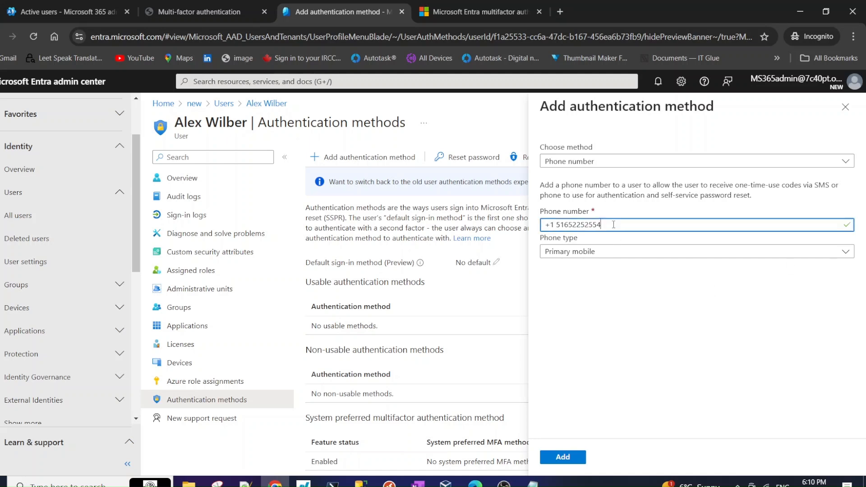
triple_click(573, 225)
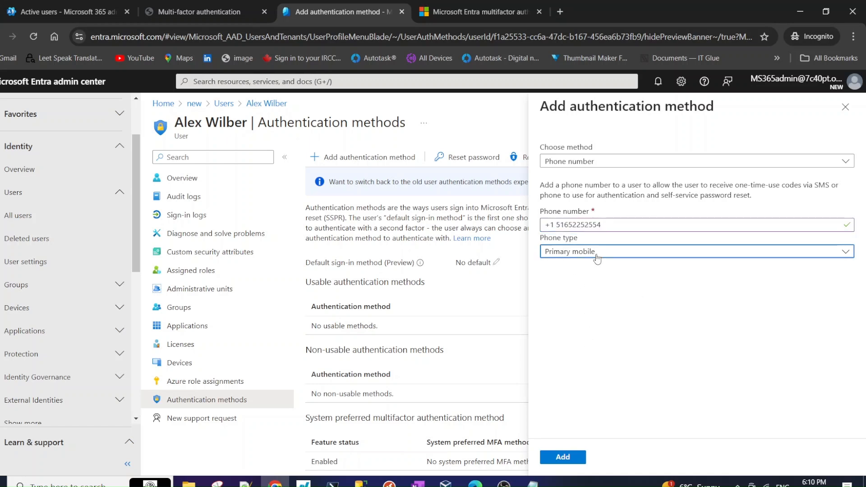
left_click(695, 252)
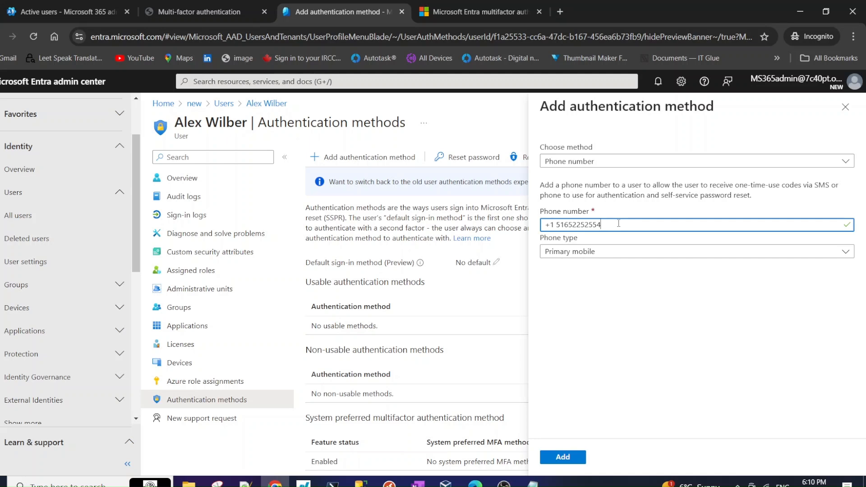
Set the phone type to Office, then back to Primary mobile.
left_click(693, 252)
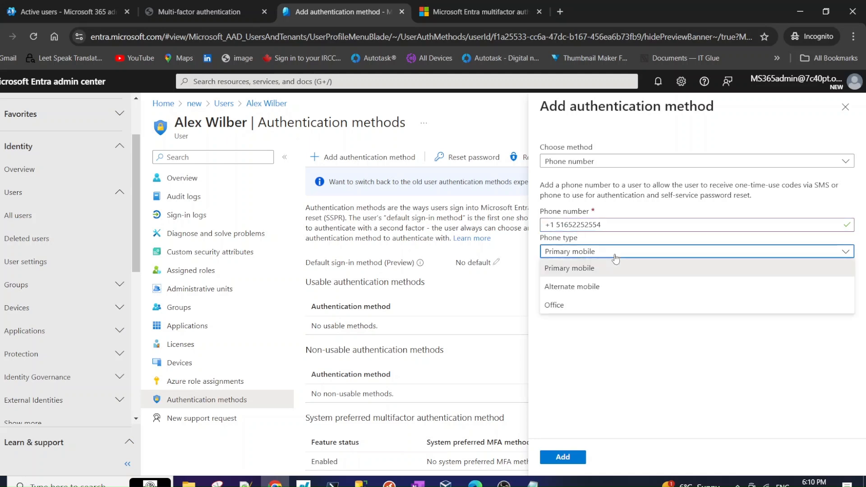
mouse_move(577, 308)
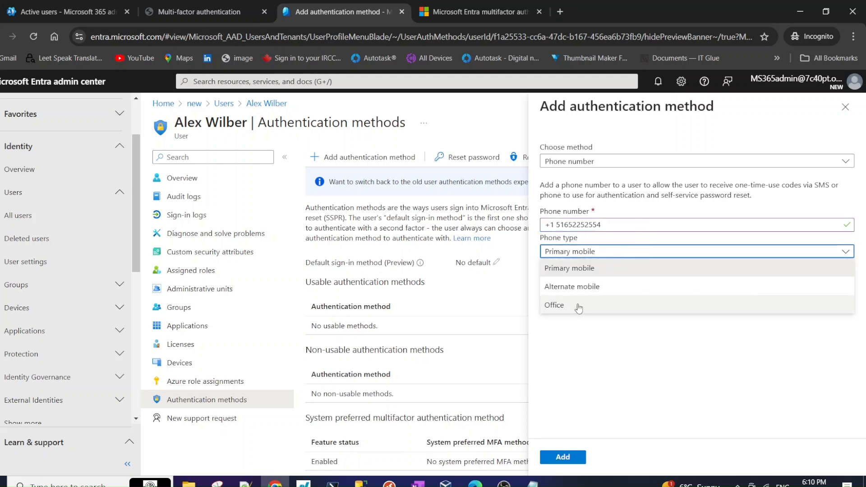
left_click(554, 305)
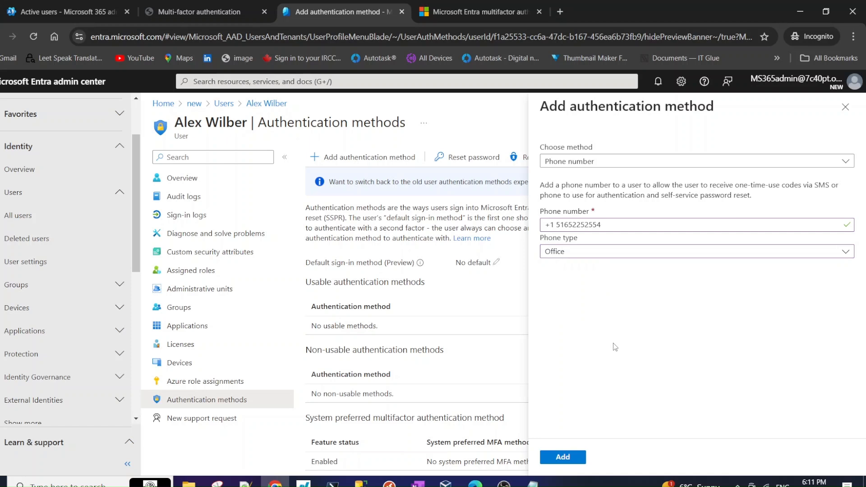
left_click(695, 252)
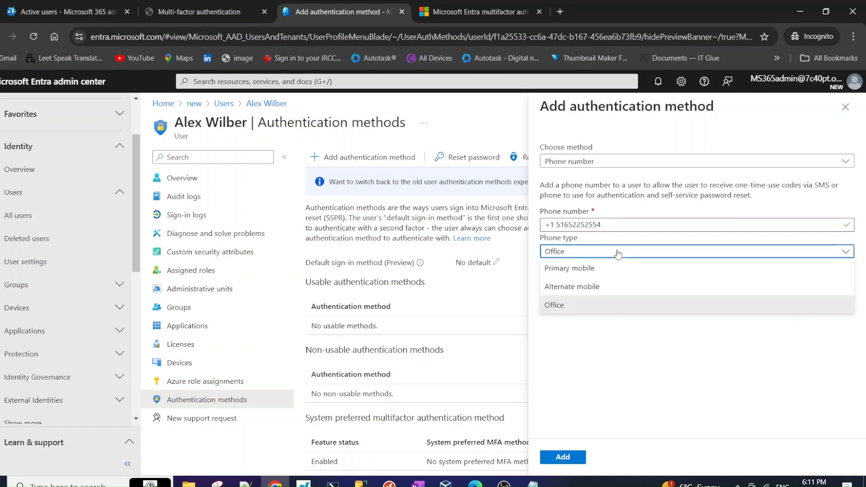
left_click(554, 305)
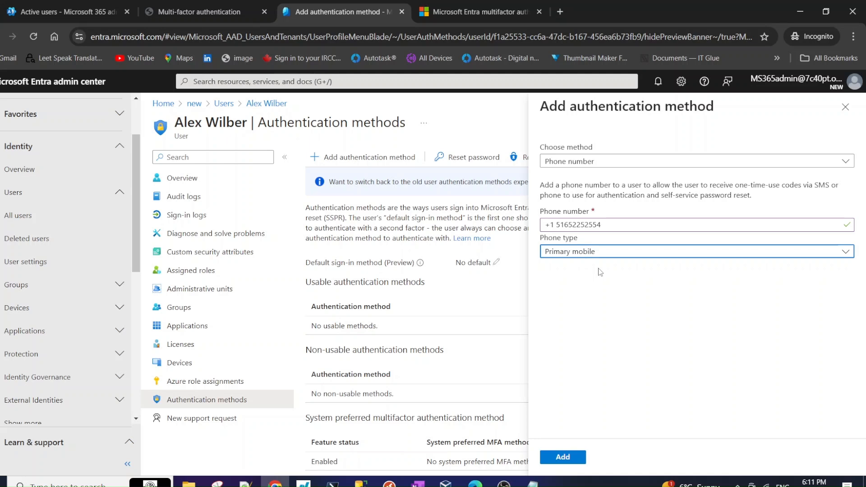
Submit the number, get it rejected as invalid, and remove the extra digits.
left_click(562, 457)
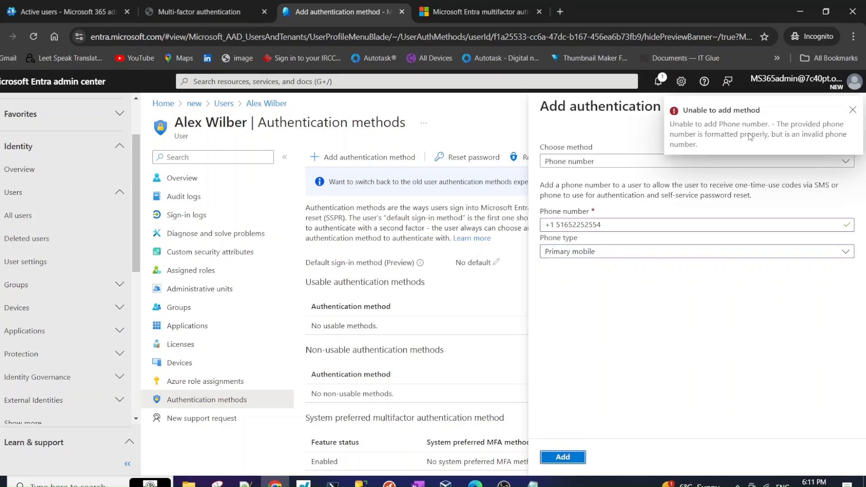
mouse_move(705, 140)
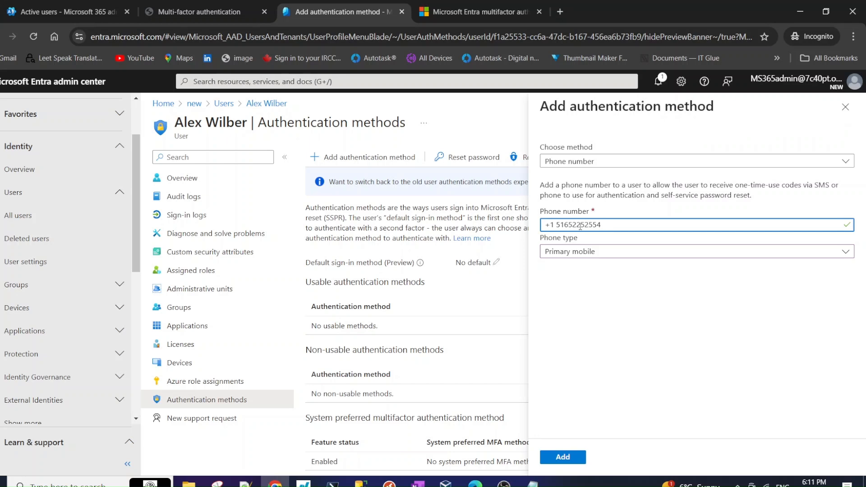
key("Backspace")
type("9")
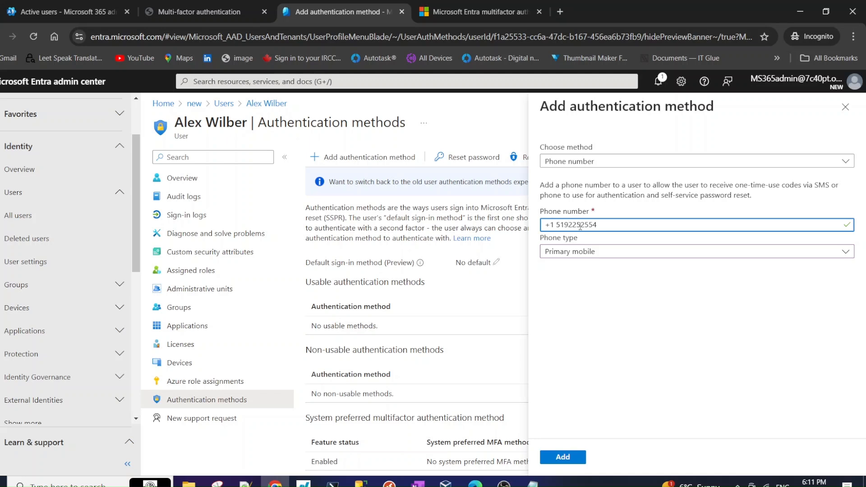
left_click(562, 457)
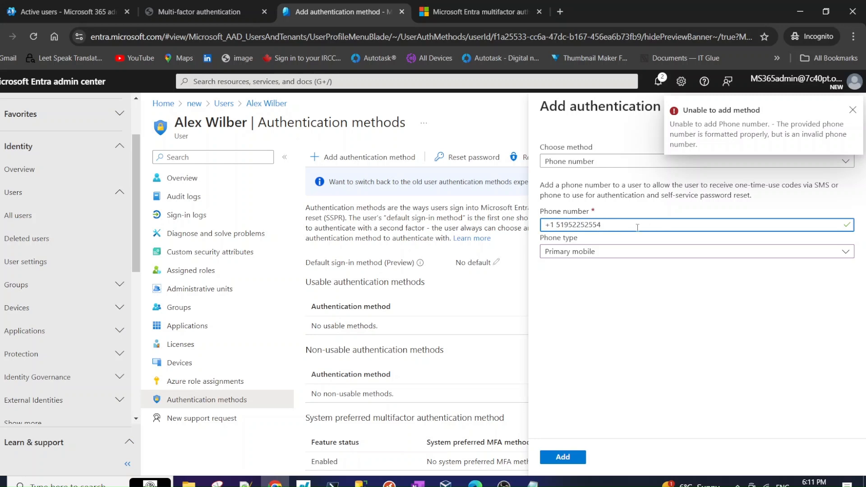
left_click(854, 110)
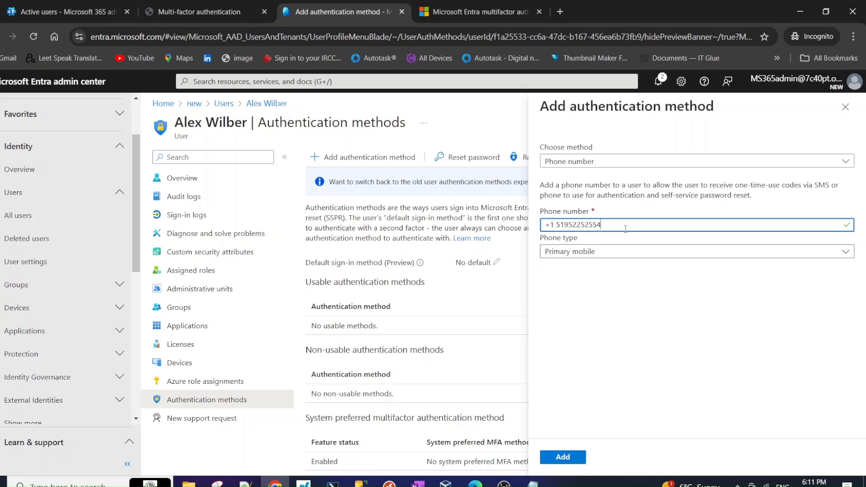
Dismiss the 'Unable to add method' error and erase the incorrect digits to retype them.
left_click(562, 456)
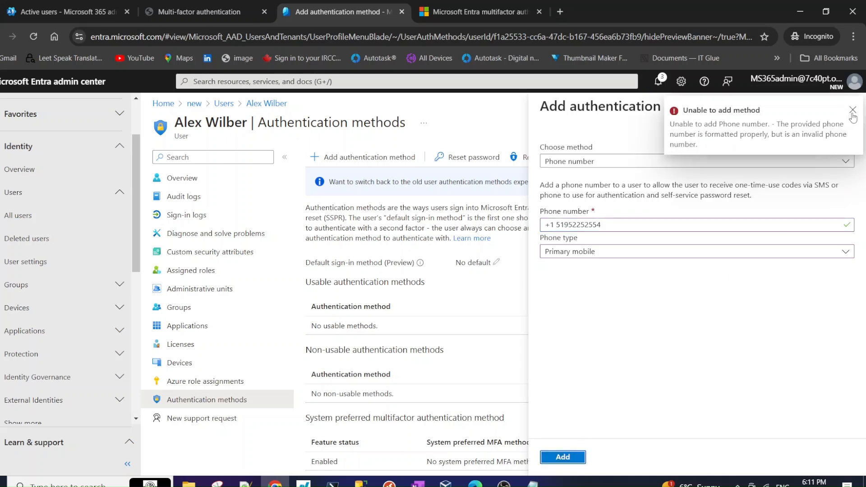
left_click(619, 224)
type("66")
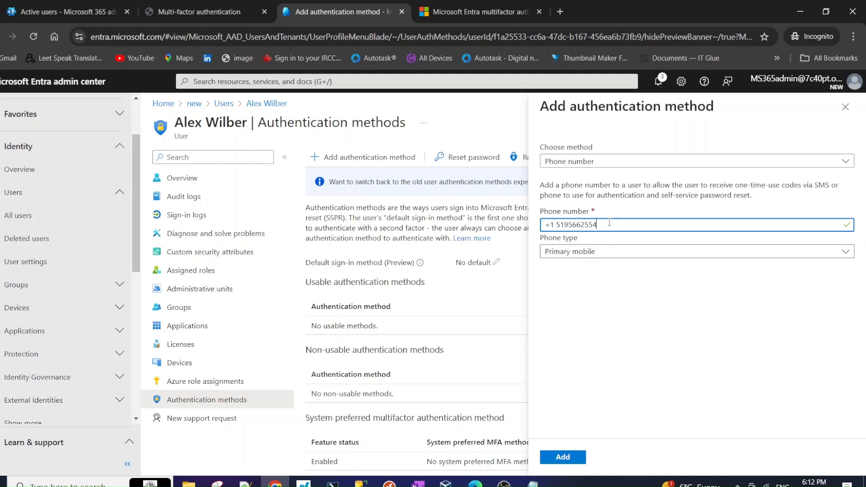
key("BackSpace")
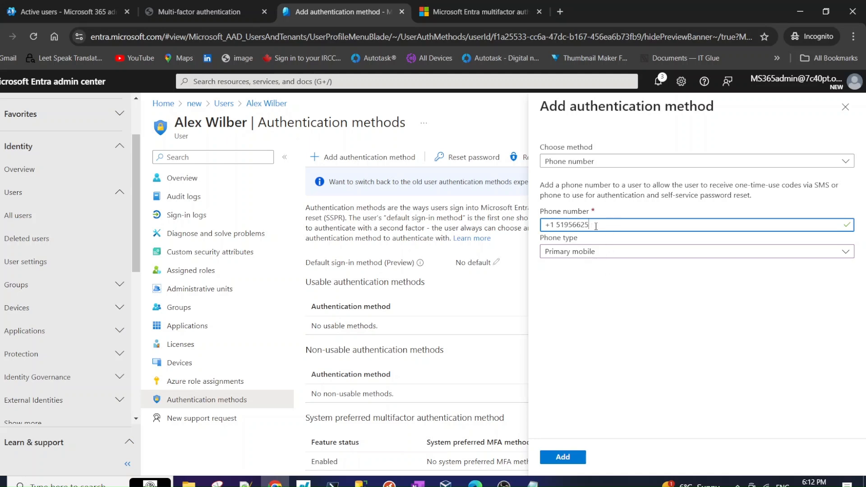
Add the corrected number so Phone number appears under Usable authentication methods.
left_click(562, 457)
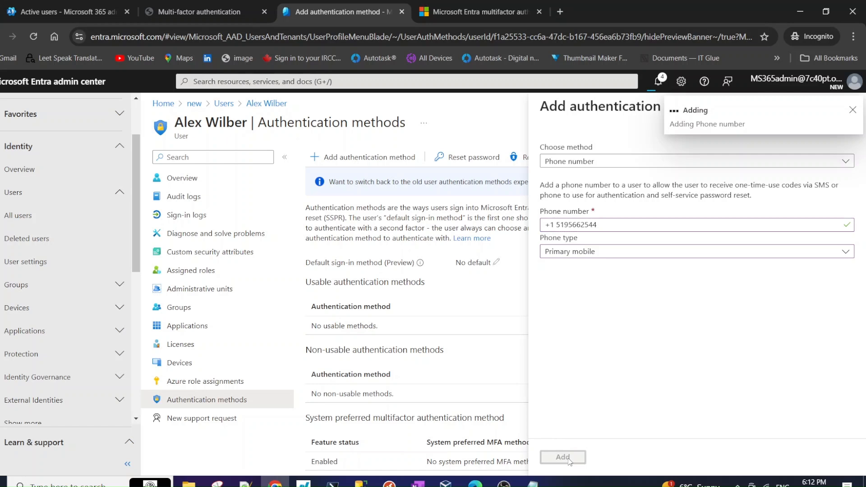
left_click(562, 457)
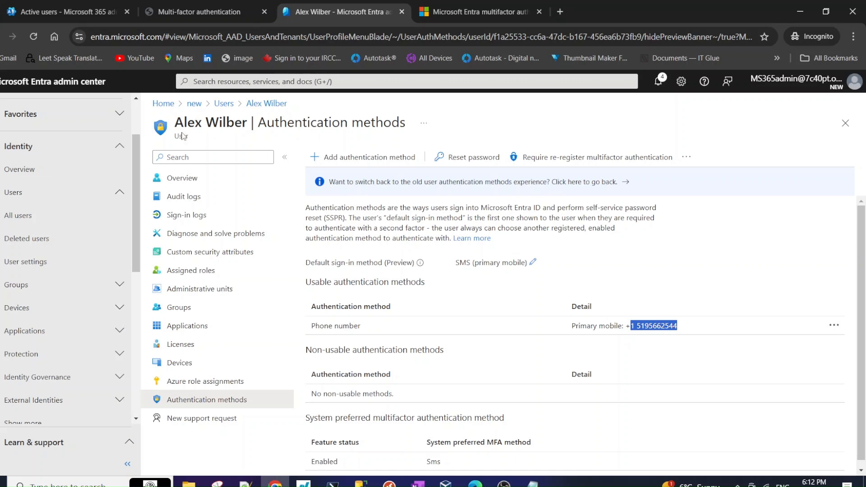
mouse_move(287, 232)
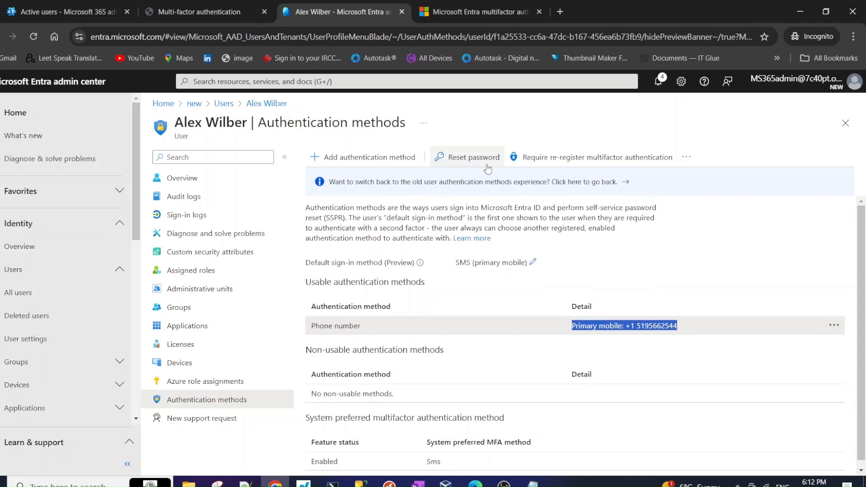
mouse_move(508, 163)
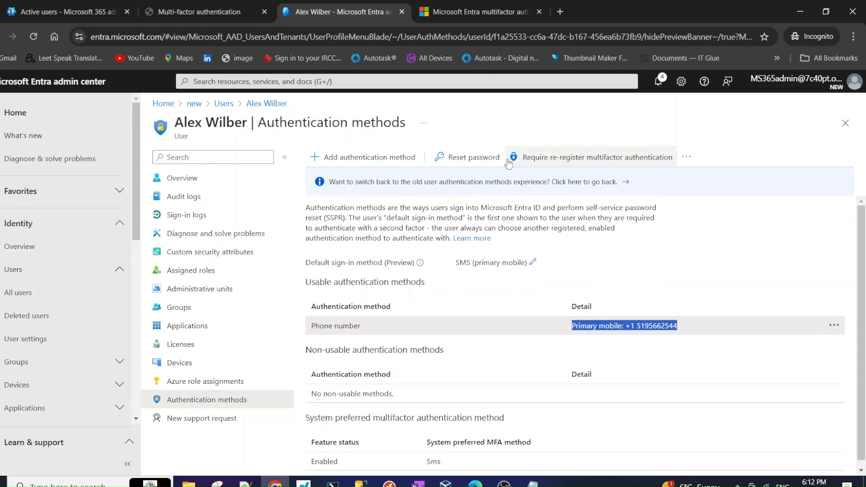
mouse_move(439, 178)
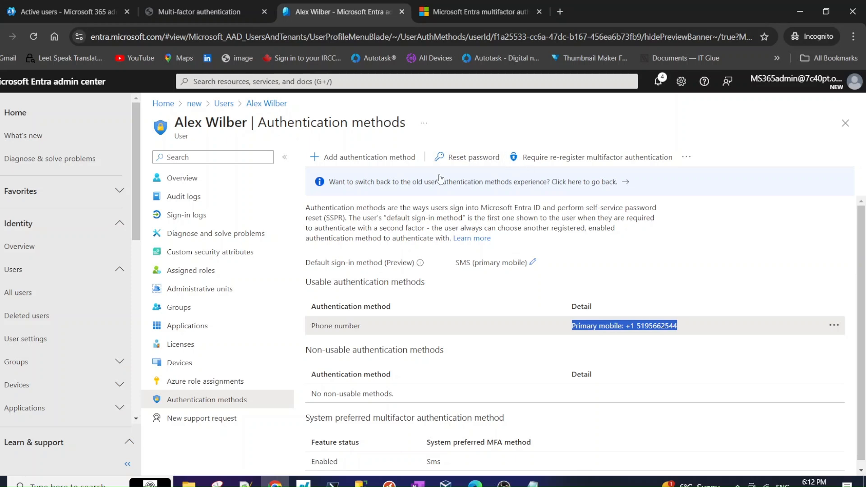
mouse_move(474, 162)
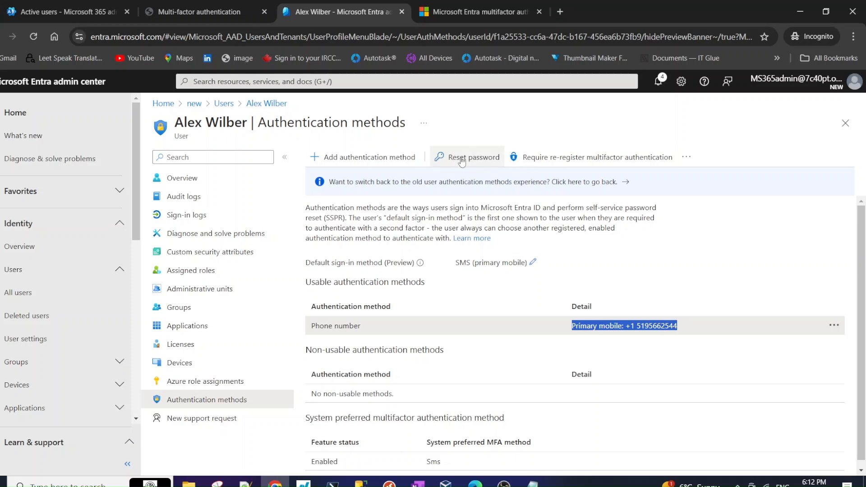
mouse_move(472, 157)
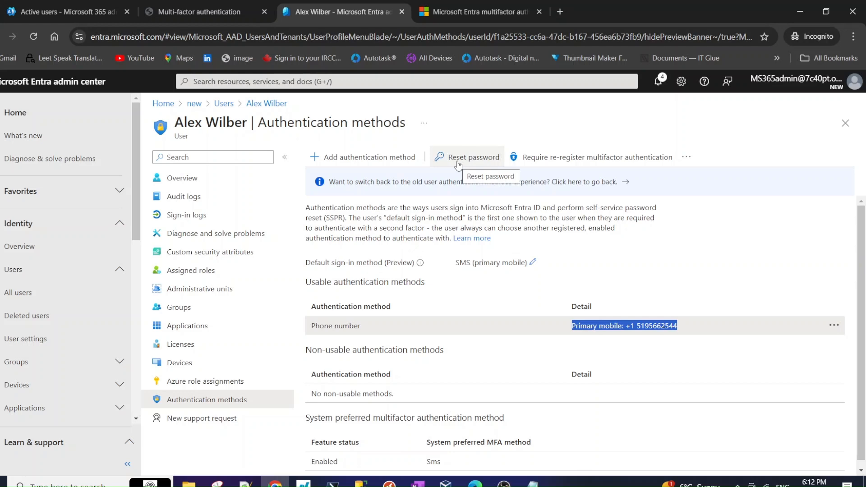
mouse_move(705, 219)
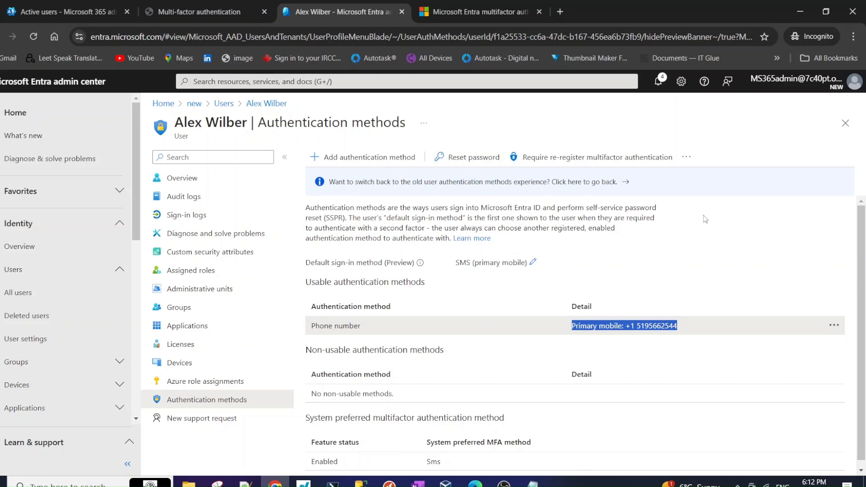
left_click(66, 12)
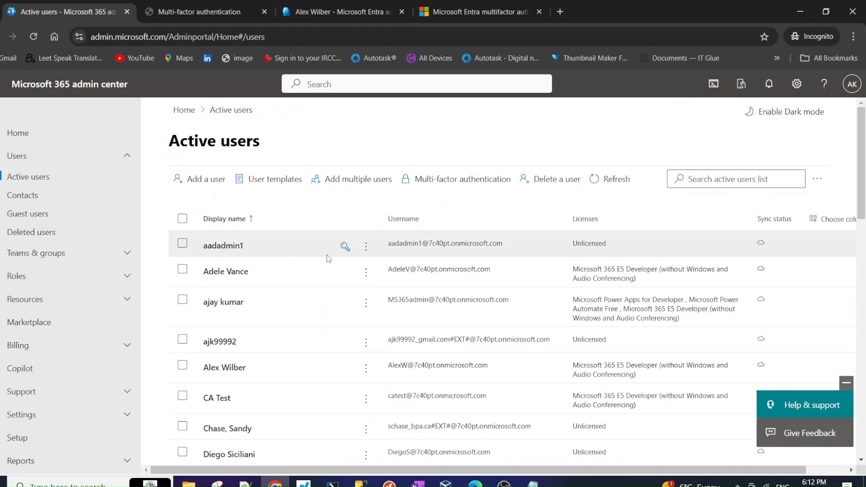
mouse_move(364, 294)
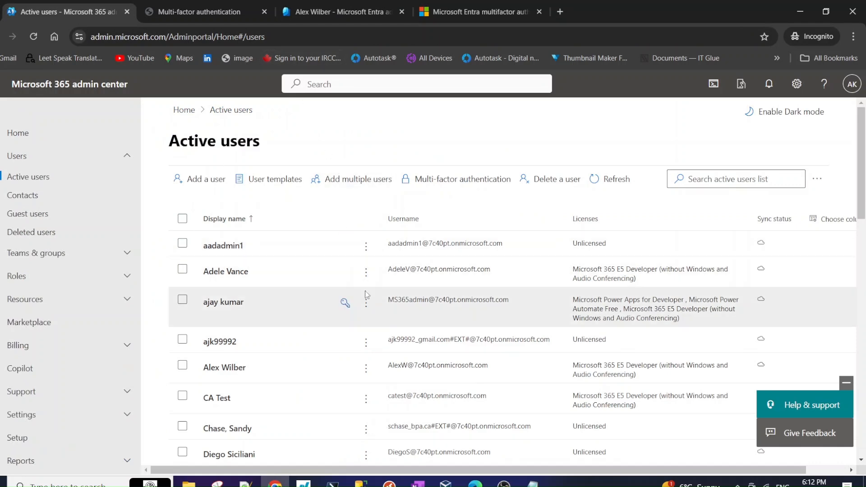
left_click(338, 11)
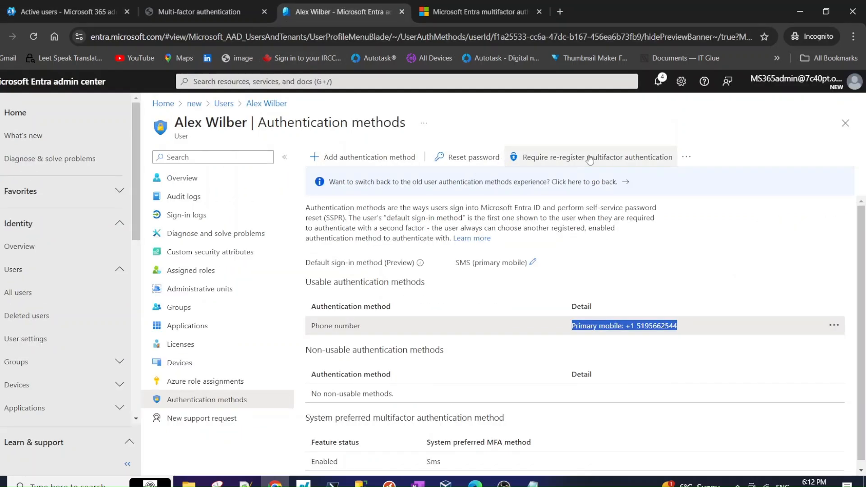
mouse_move(596, 157)
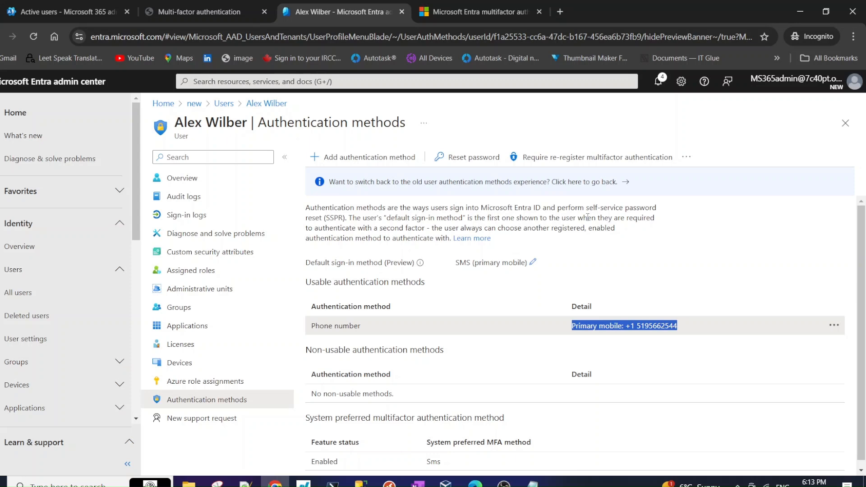
left_click(651, 267)
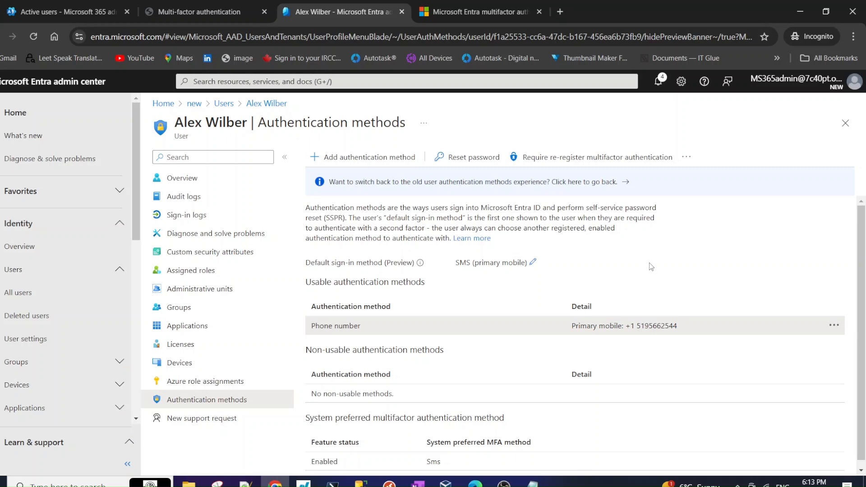
mouse_move(653, 259)
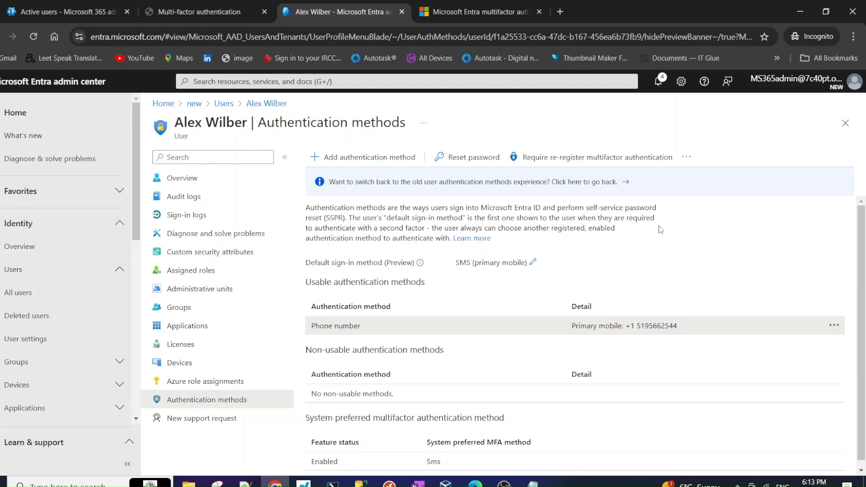
mouse_move(650, 230)
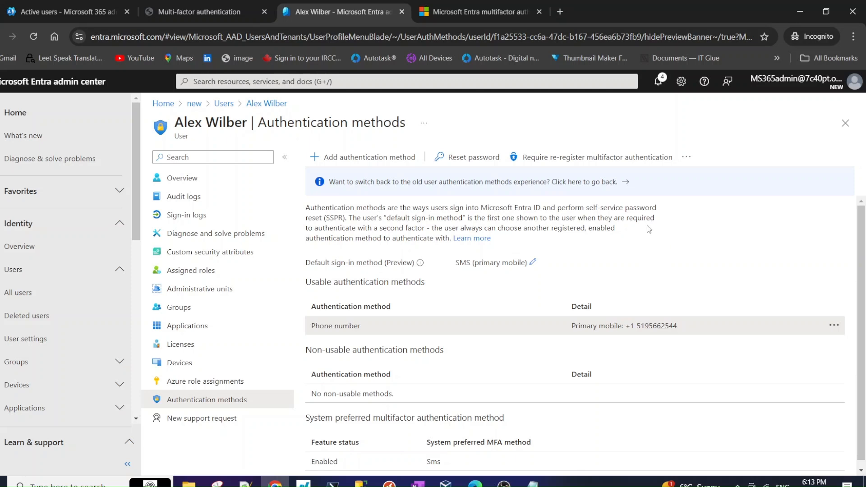
mouse_move(548, 161)
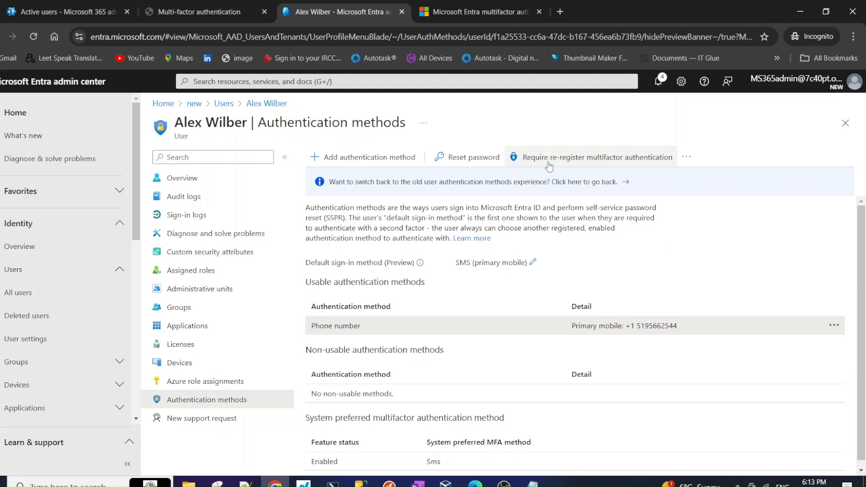
left_click(686, 157)
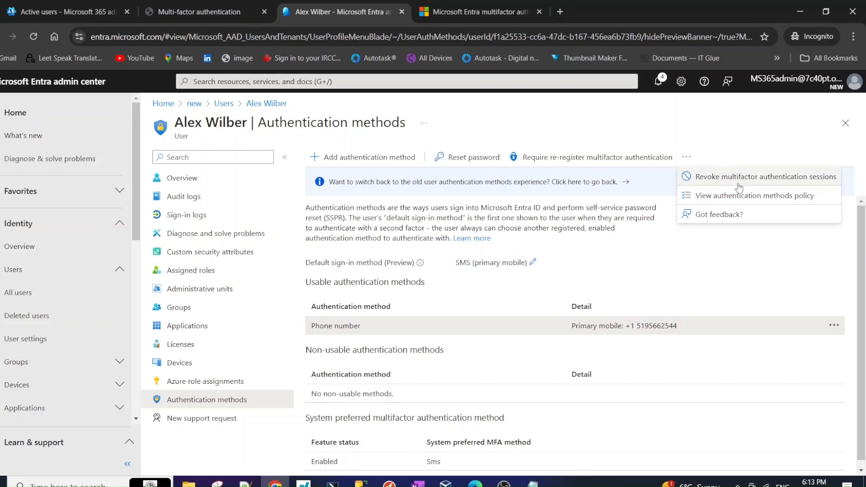
mouse_move(817, 184)
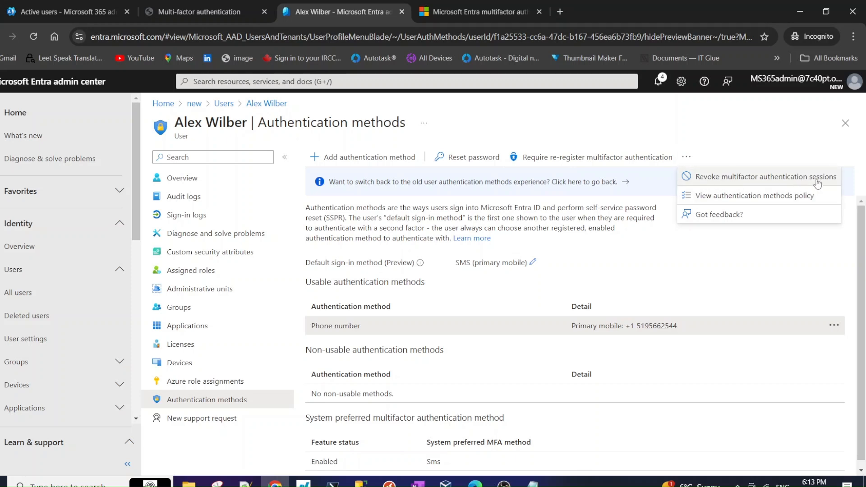
mouse_move(803, 190)
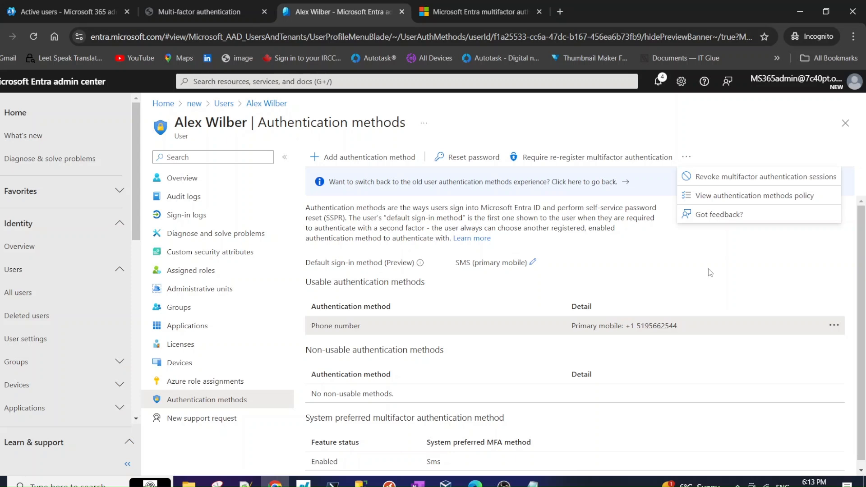
mouse_move(699, 182)
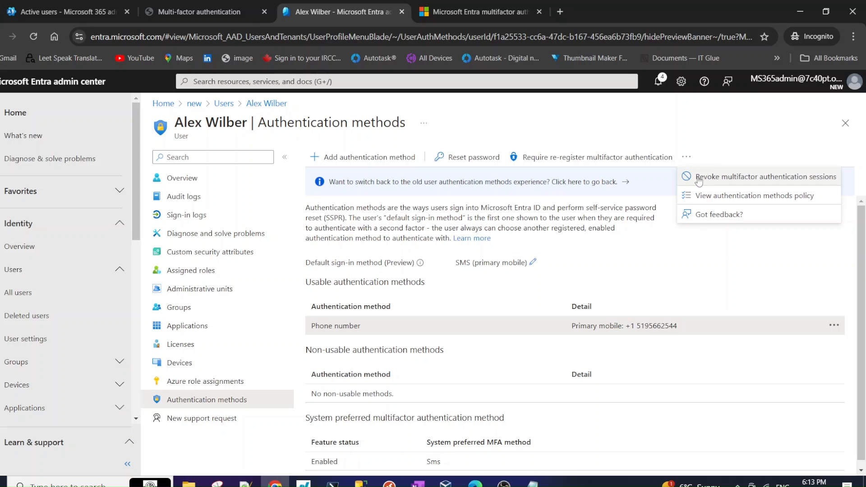
mouse_move(765, 177)
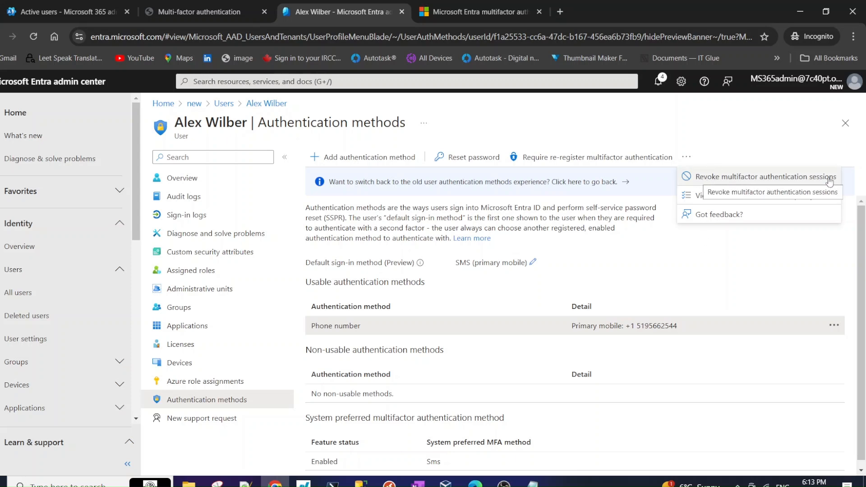
mouse_move(764, 259)
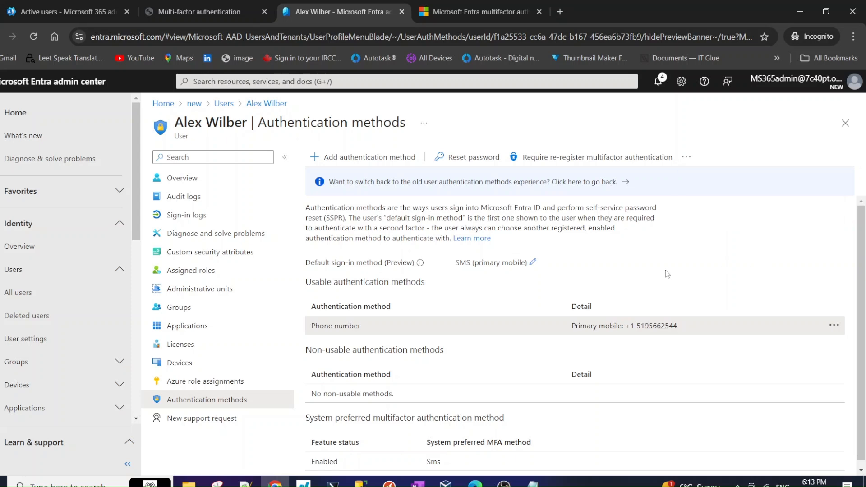
mouse_move(562, 268)
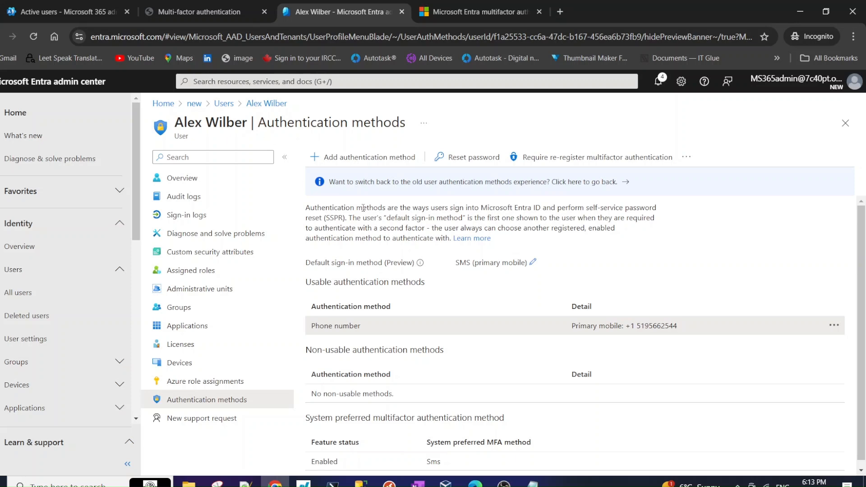
double_click(210, 122)
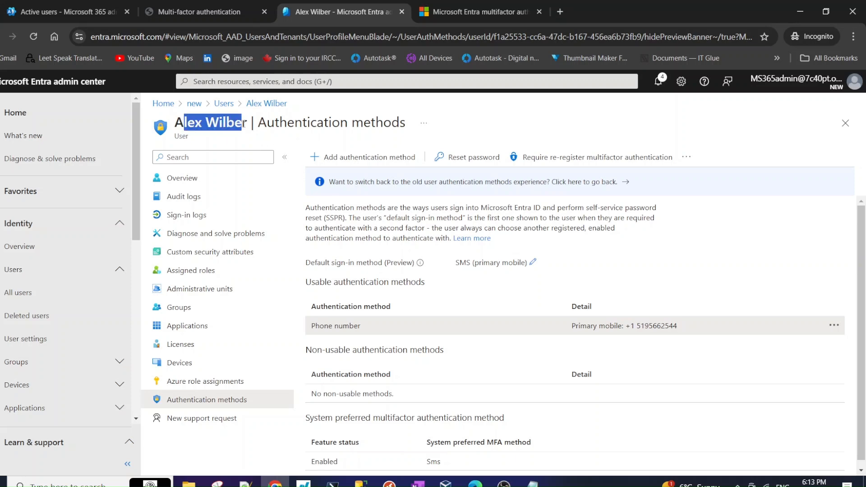